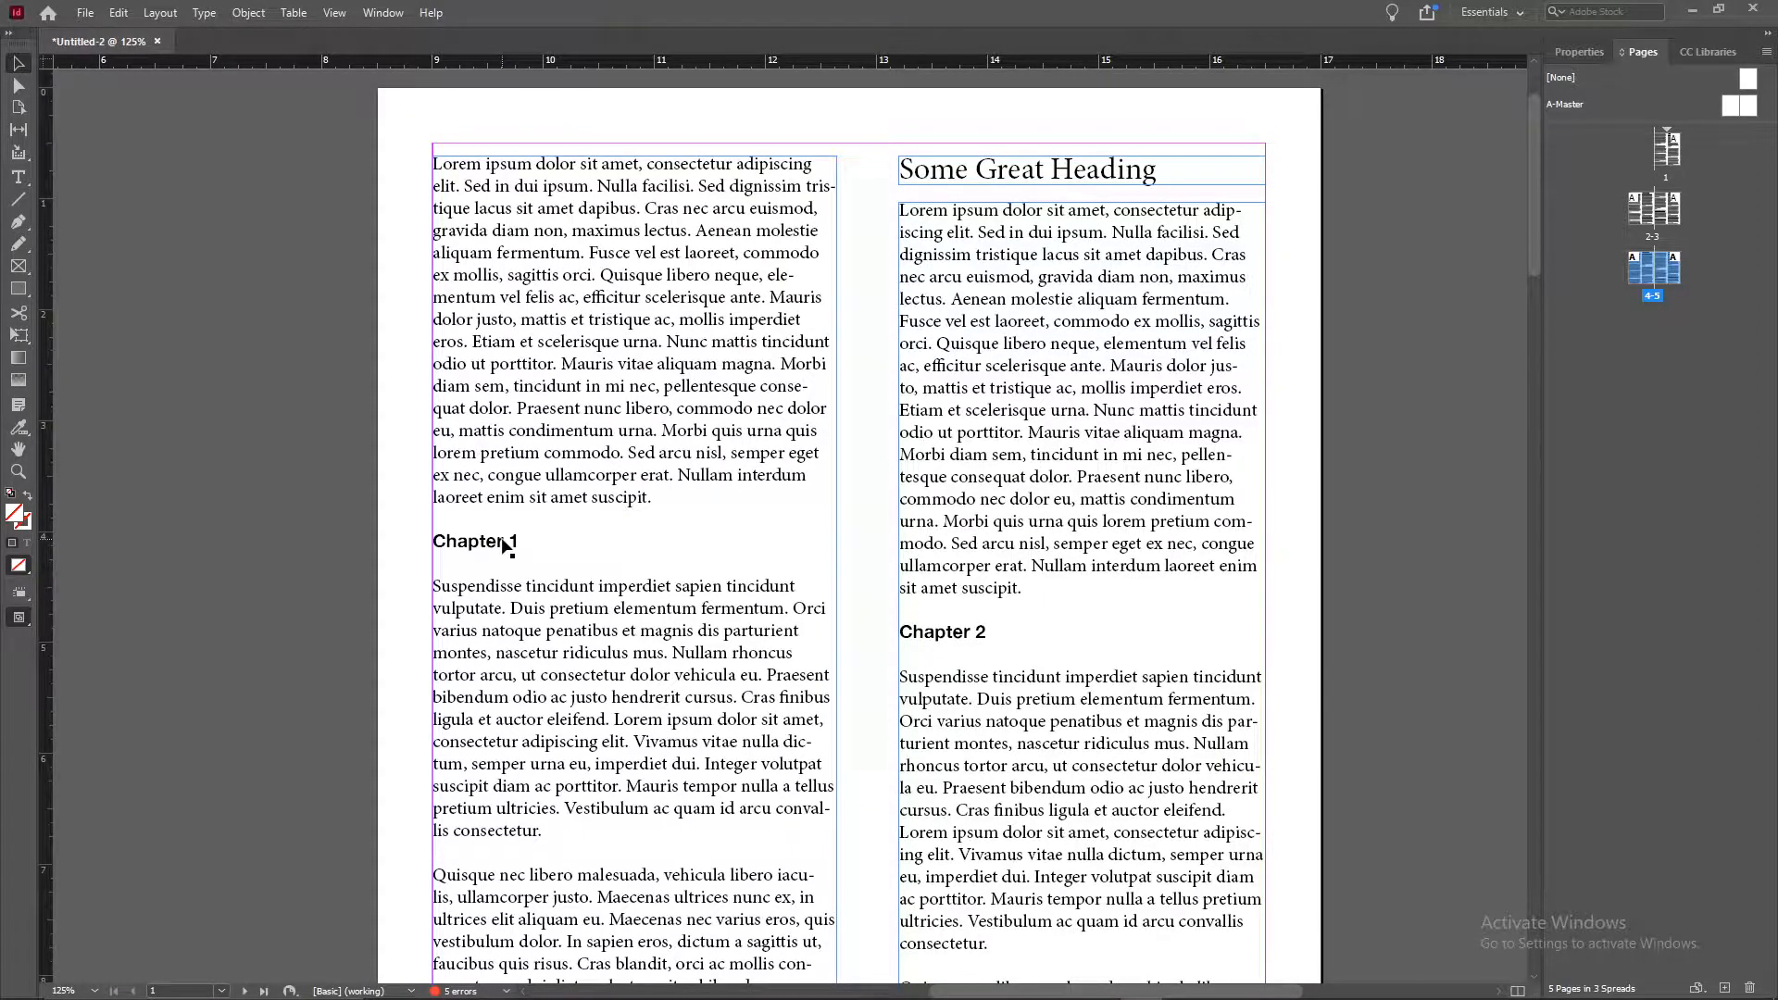
mouse_move(990, 635)
type("6")
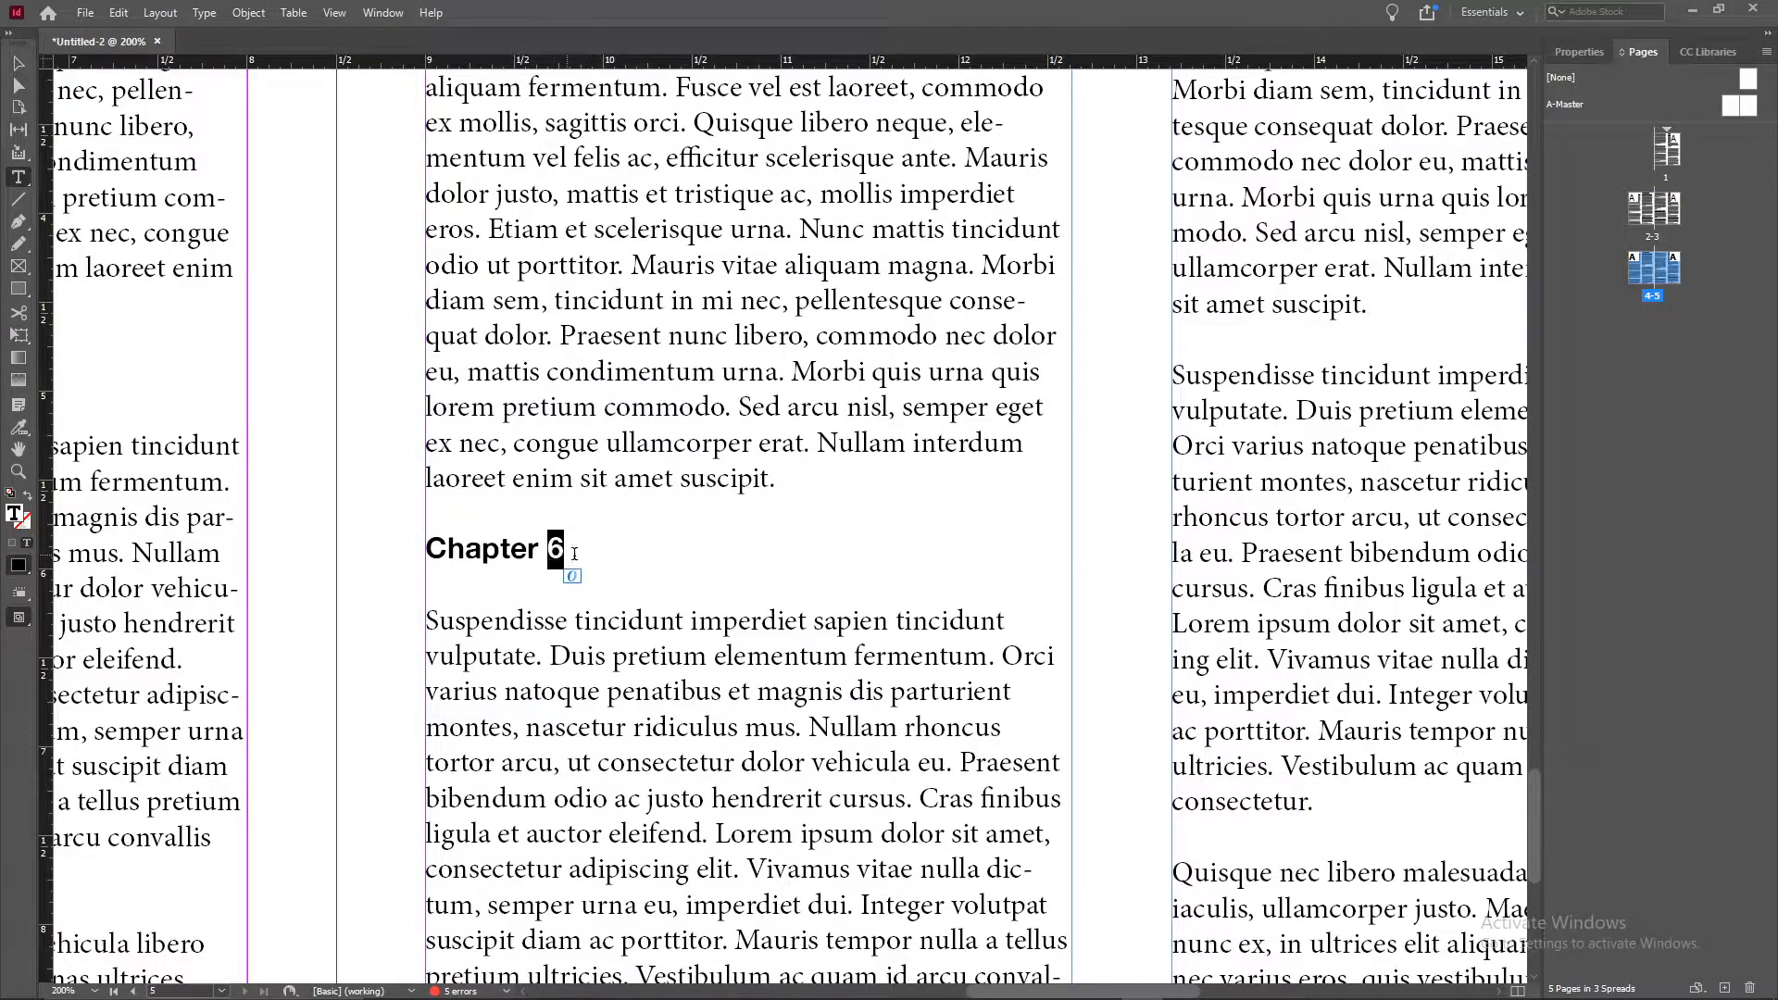
Step: Inspect a Chapter heading in the document before setting up the search
triple_click(493, 548)
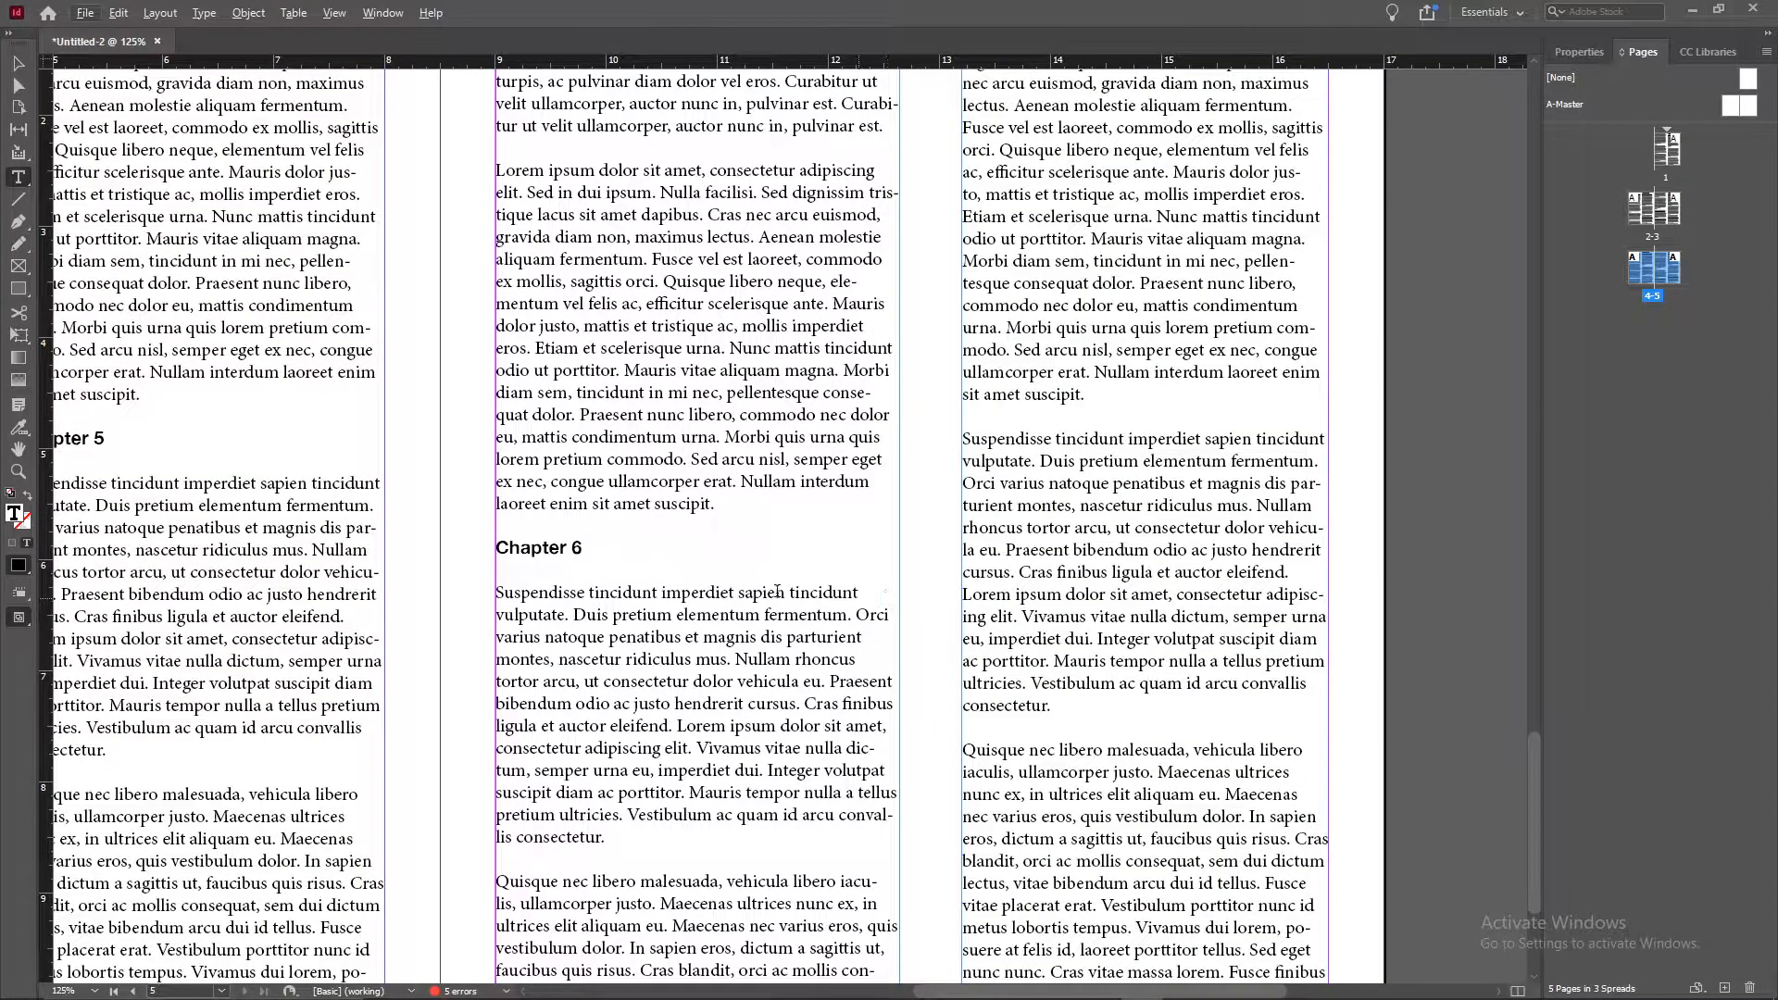
left_click(593, 548)
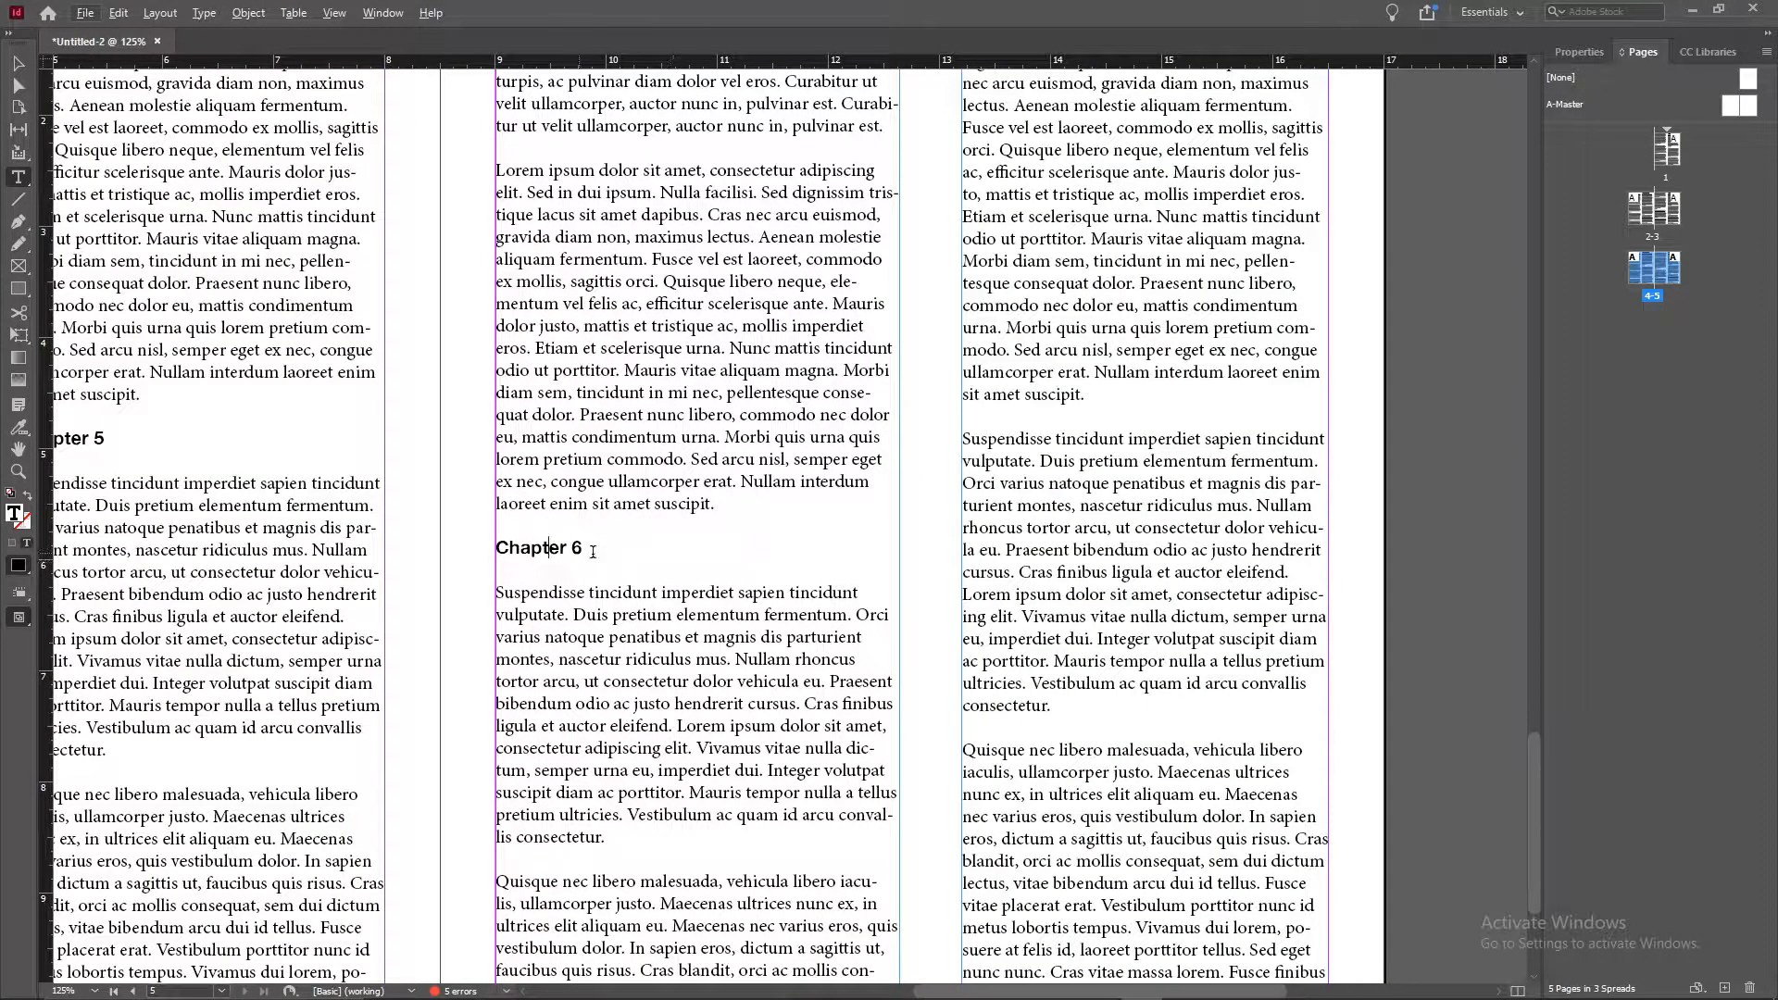
left_click(593, 549)
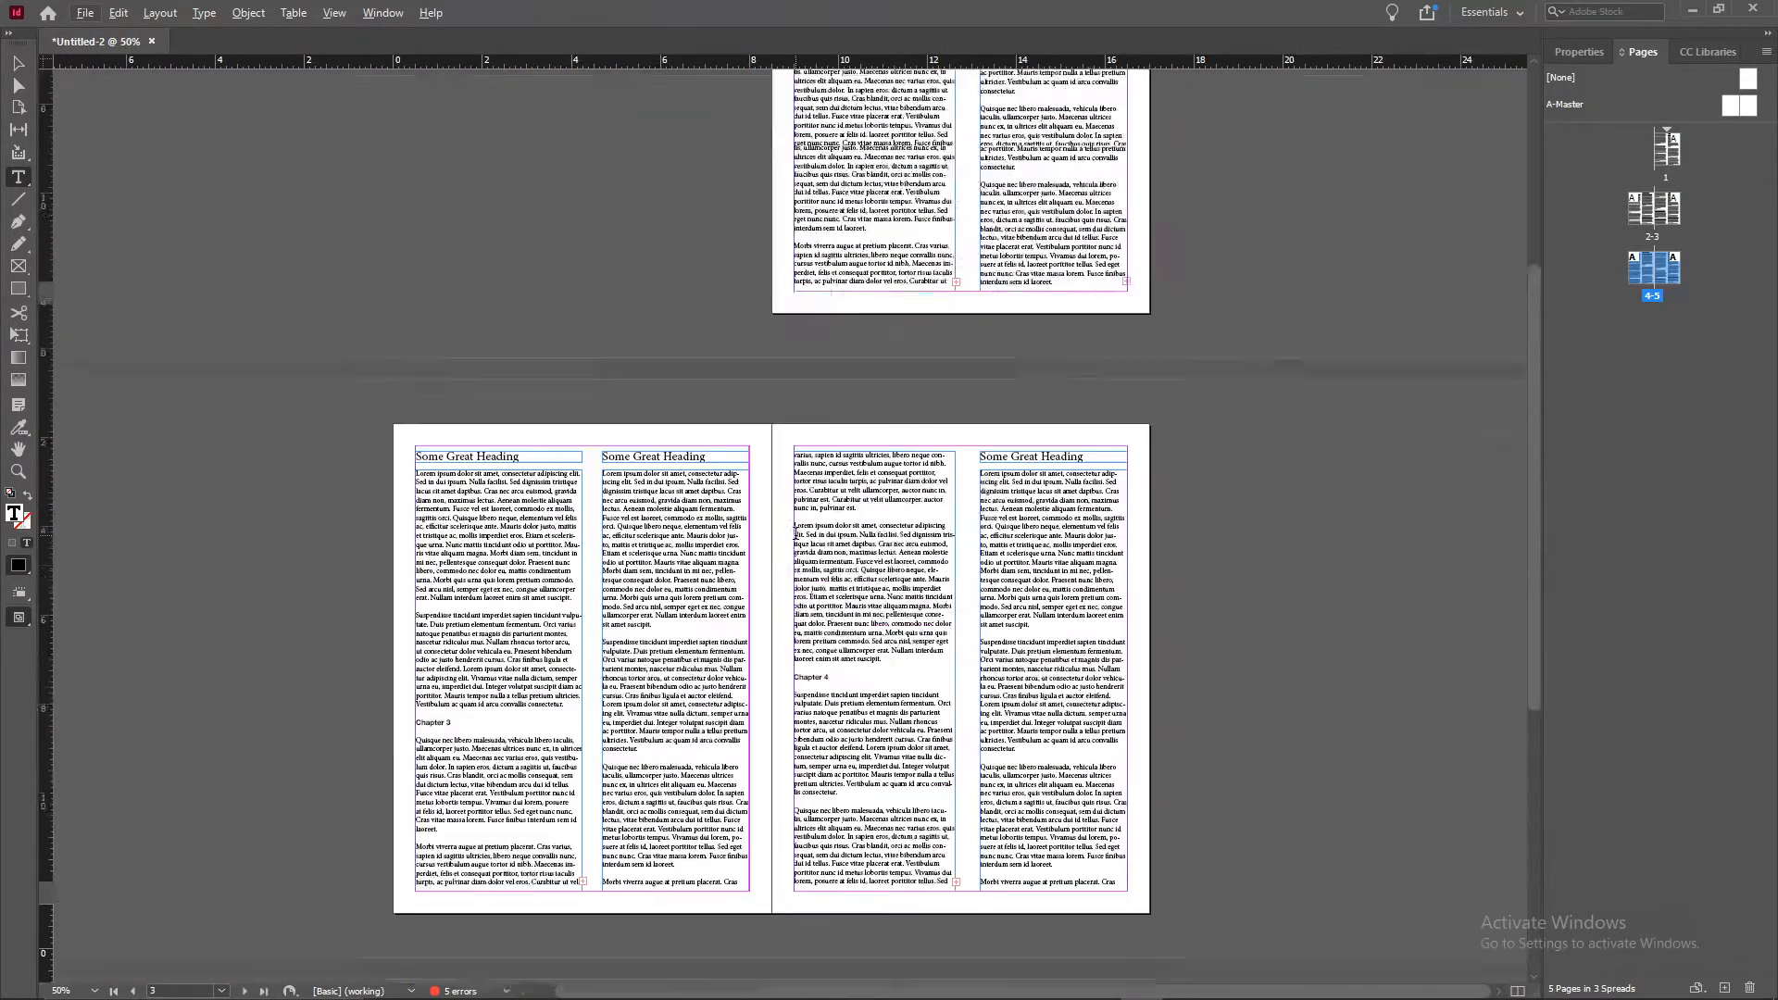
scroll("down", 3)
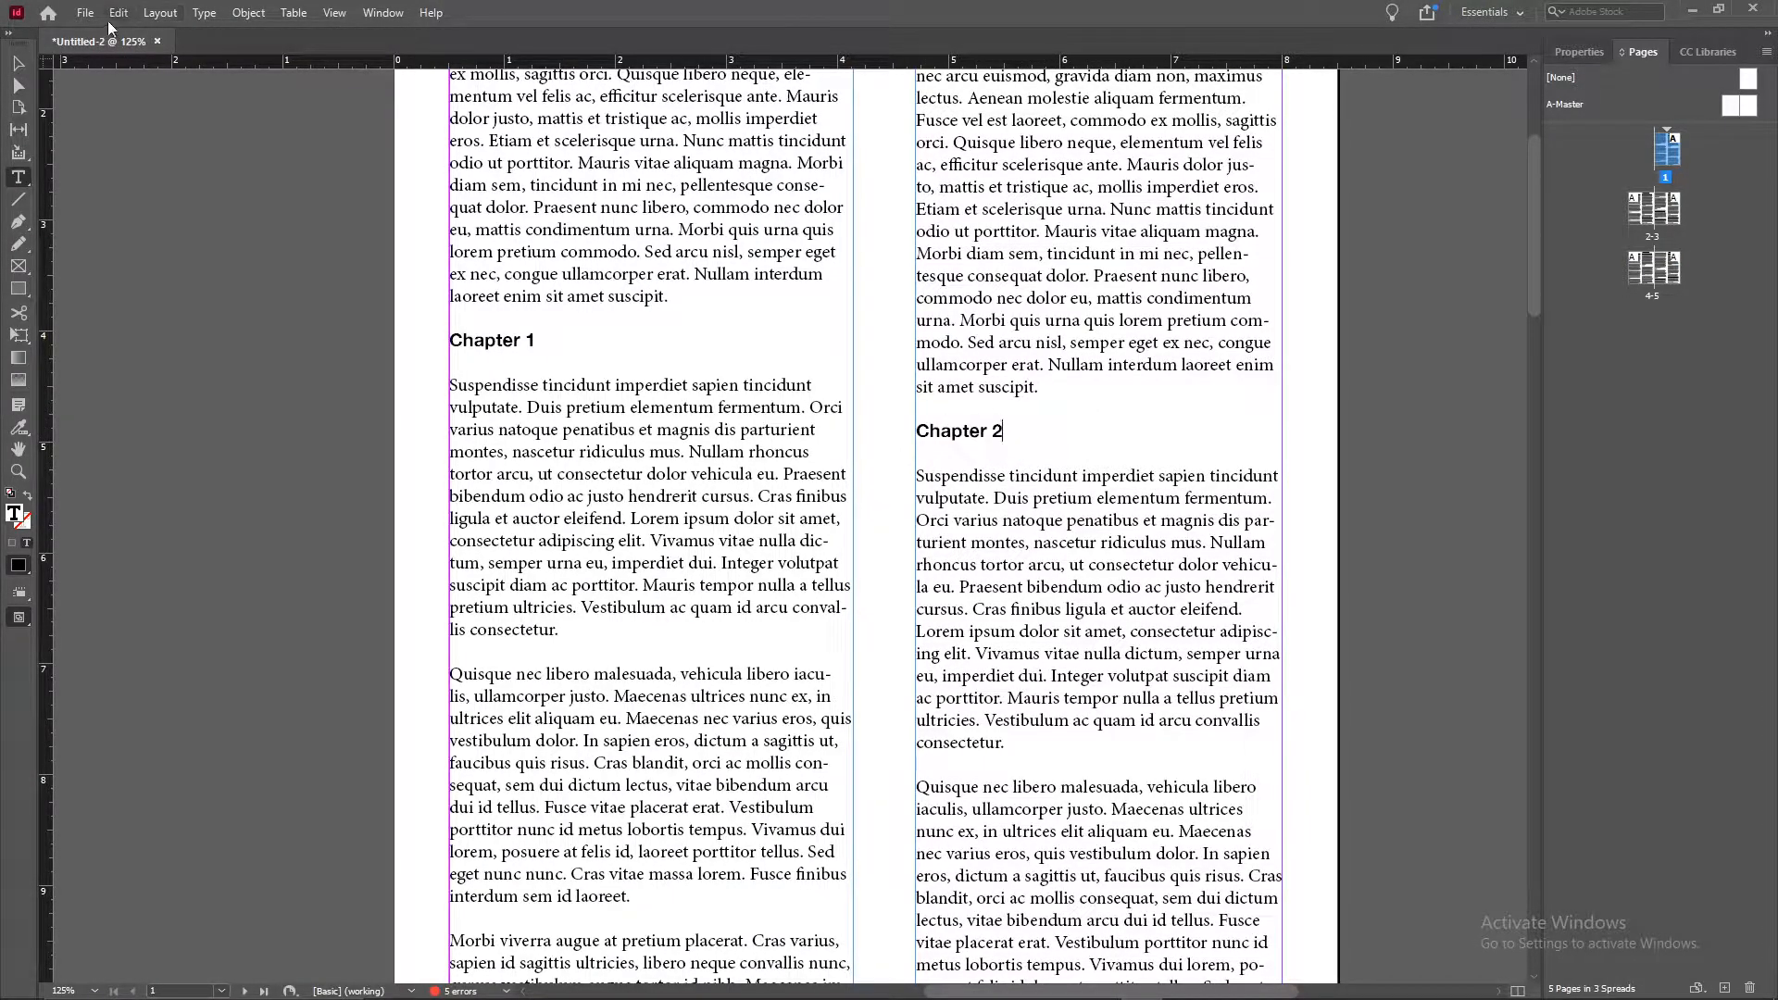
Step: Start a Find/Change search with the Find what text set to 'Chapter'
left_click(118, 11)
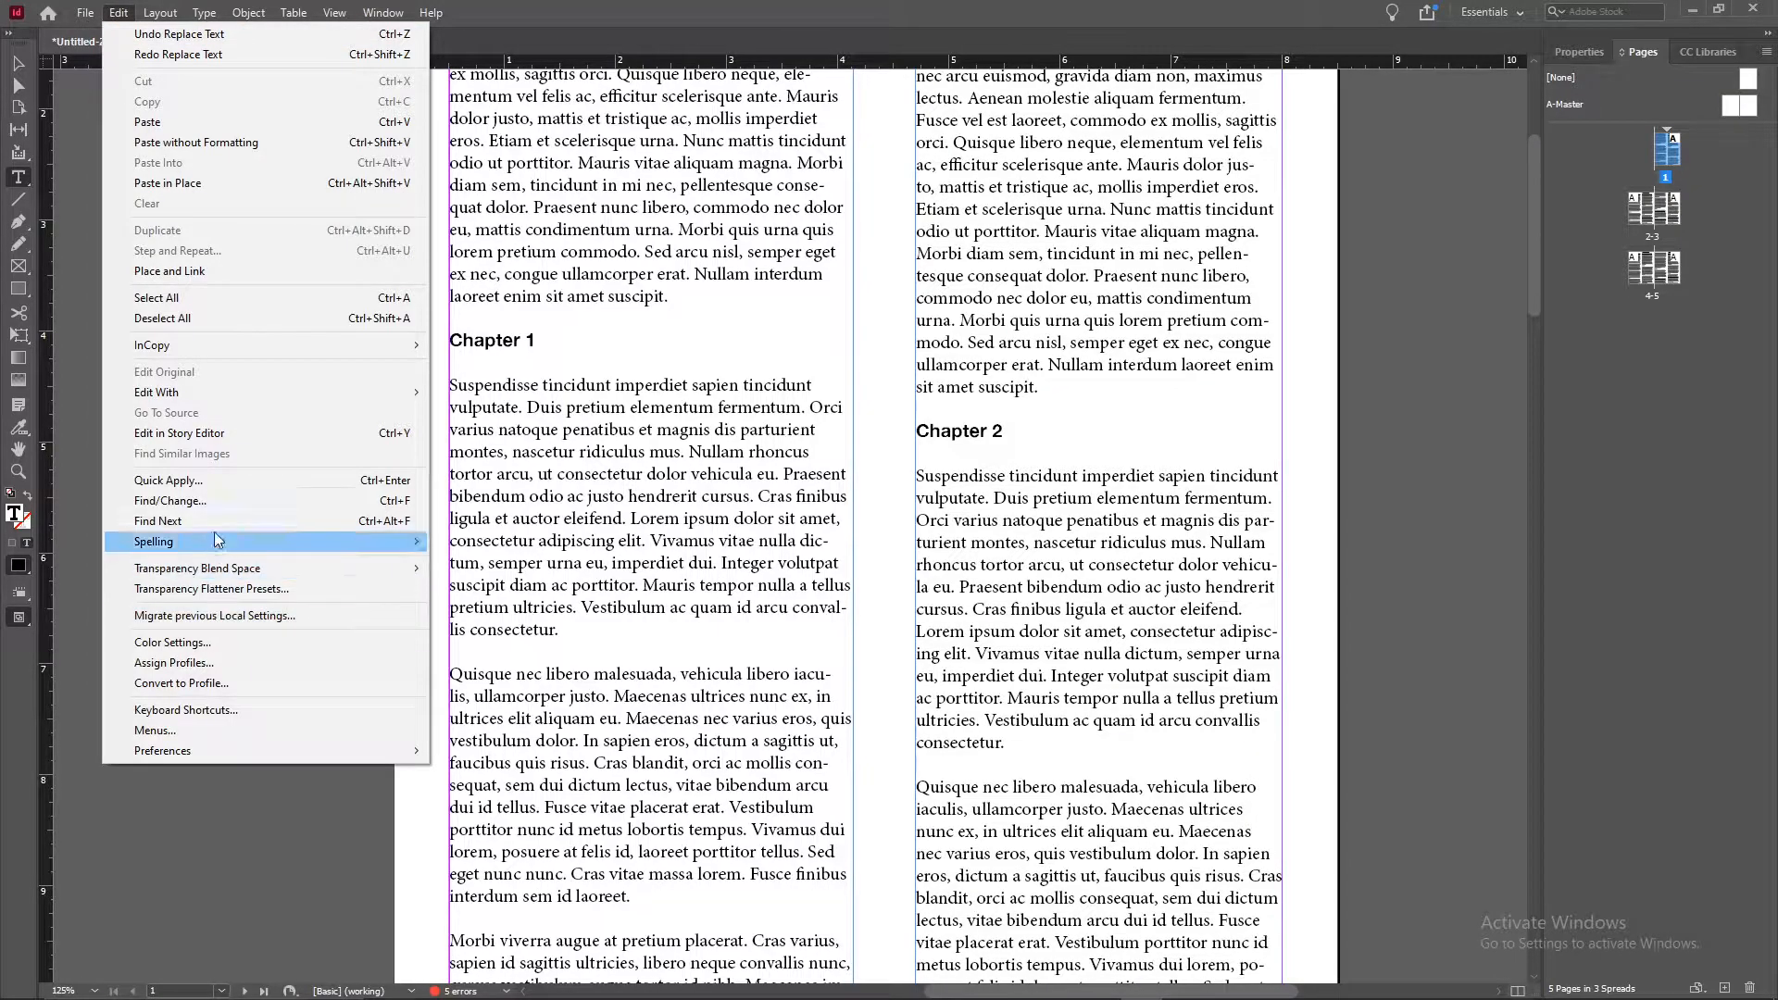
mouse_move(202, 500)
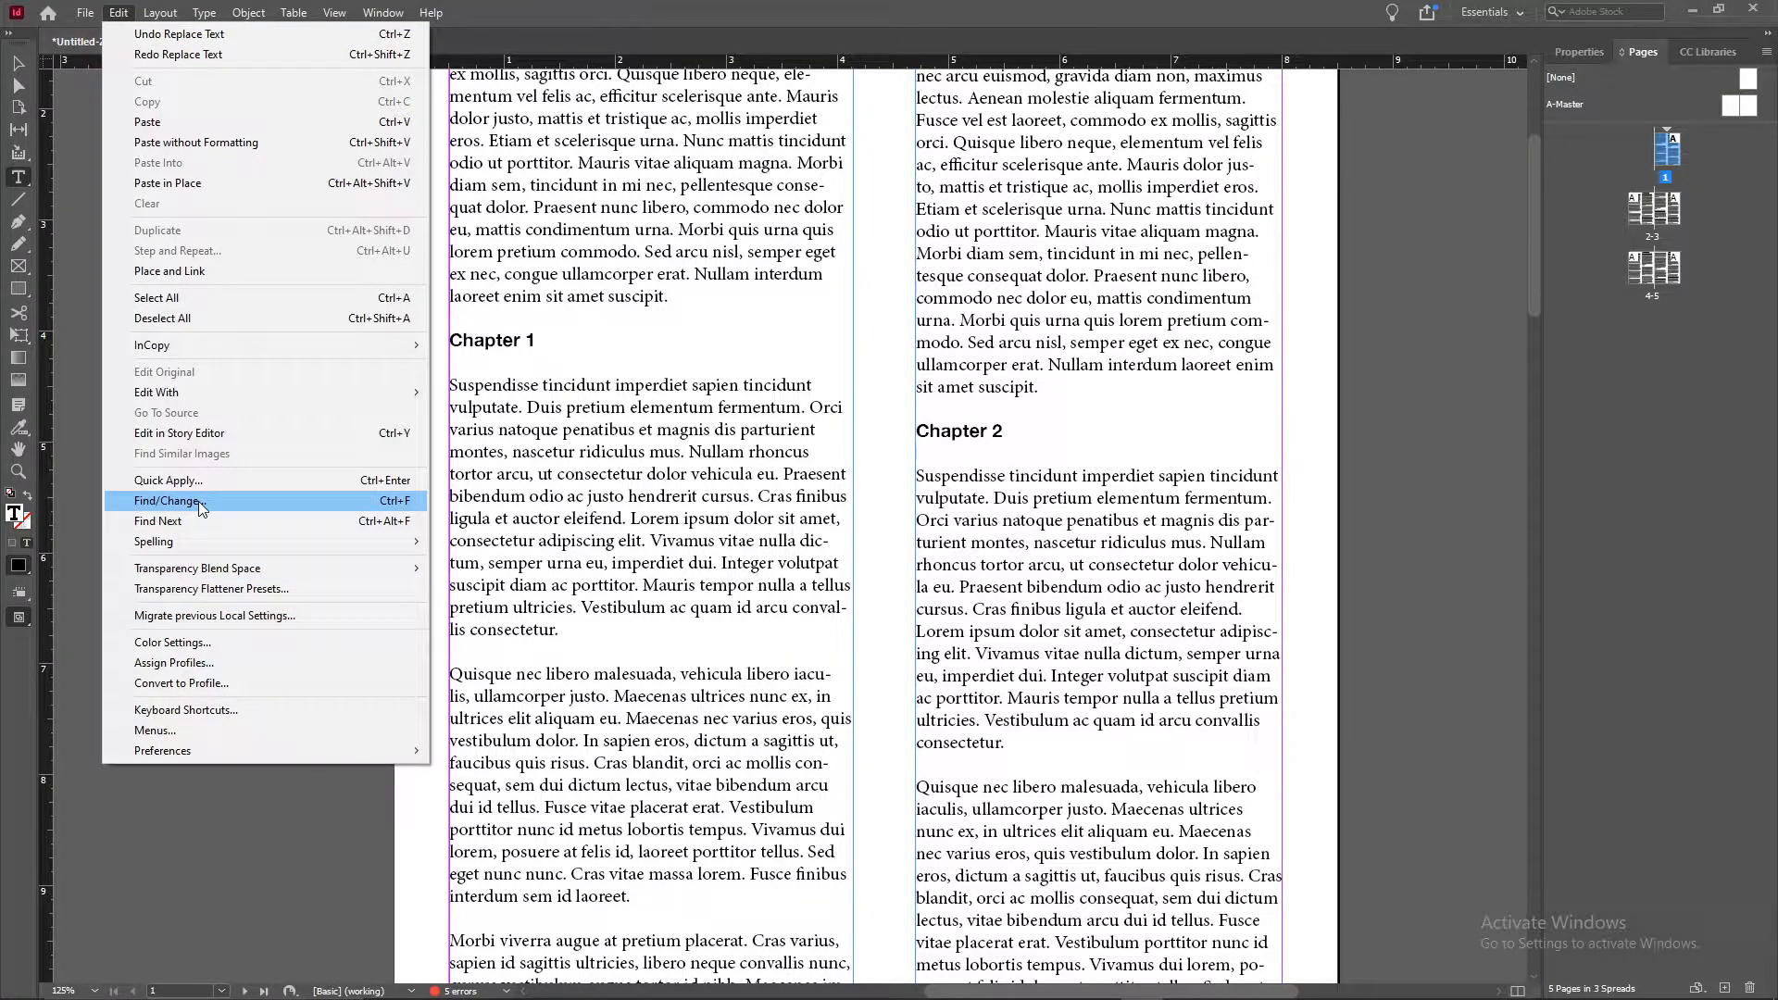
left_click(167, 500)
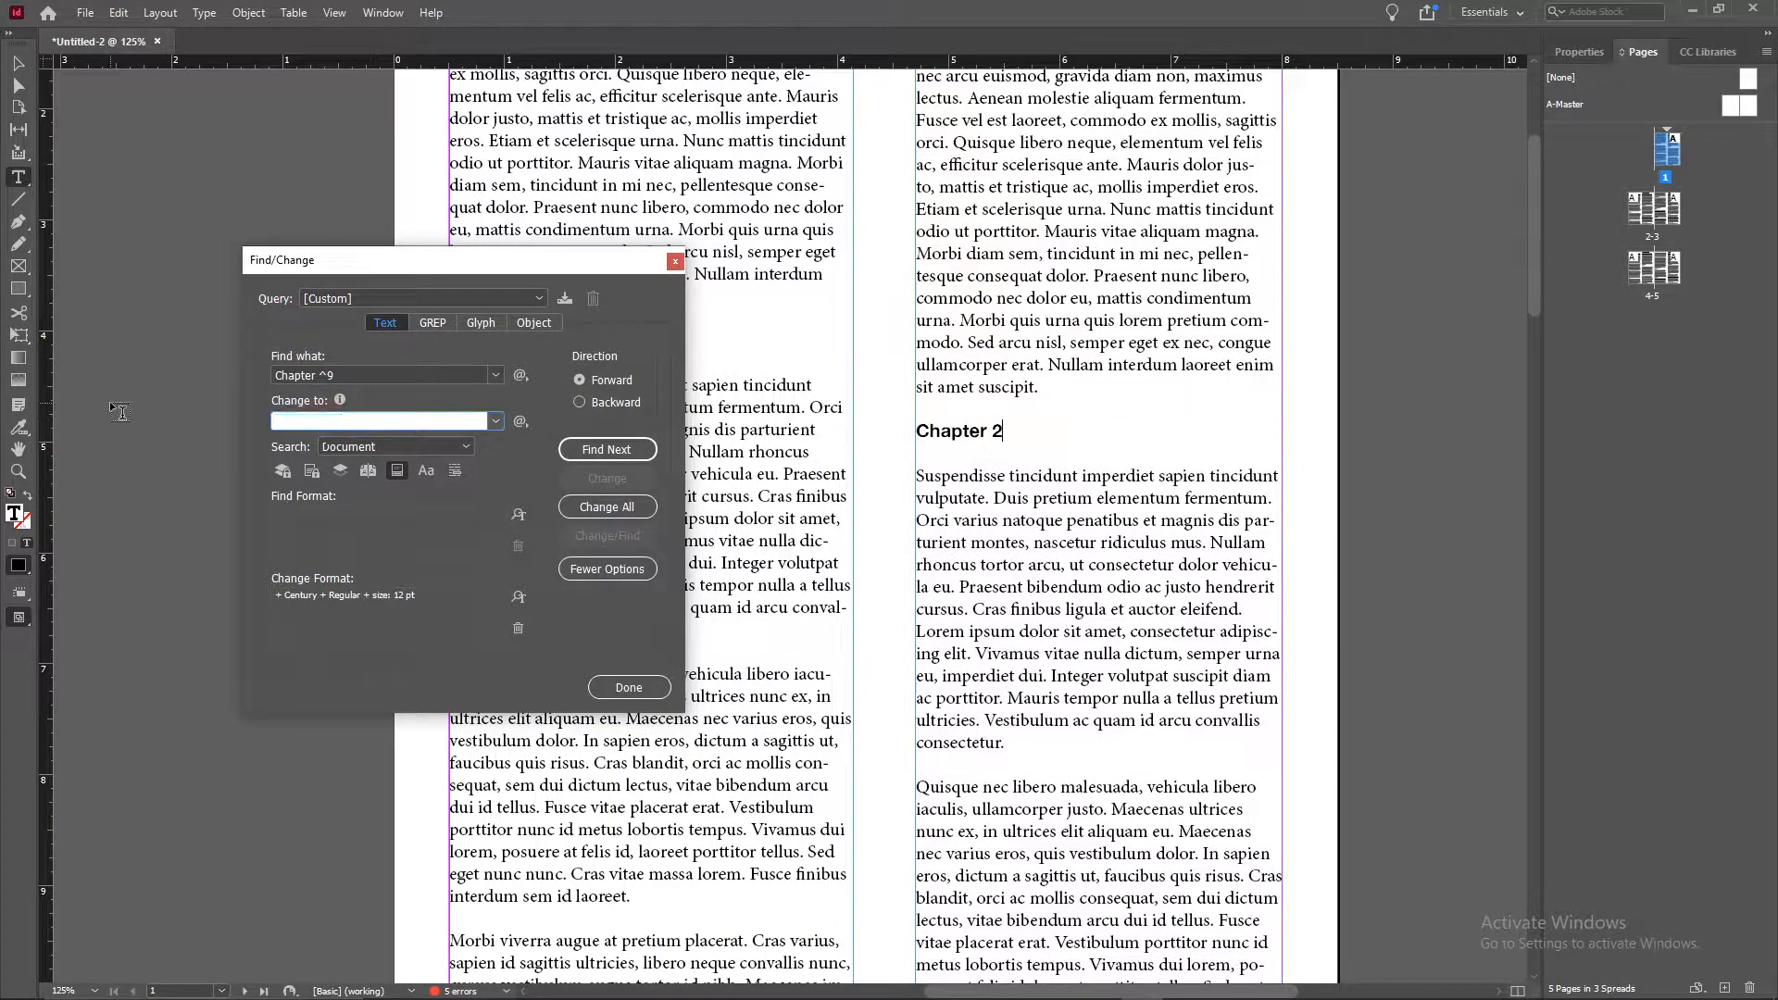
left_click(381, 374)
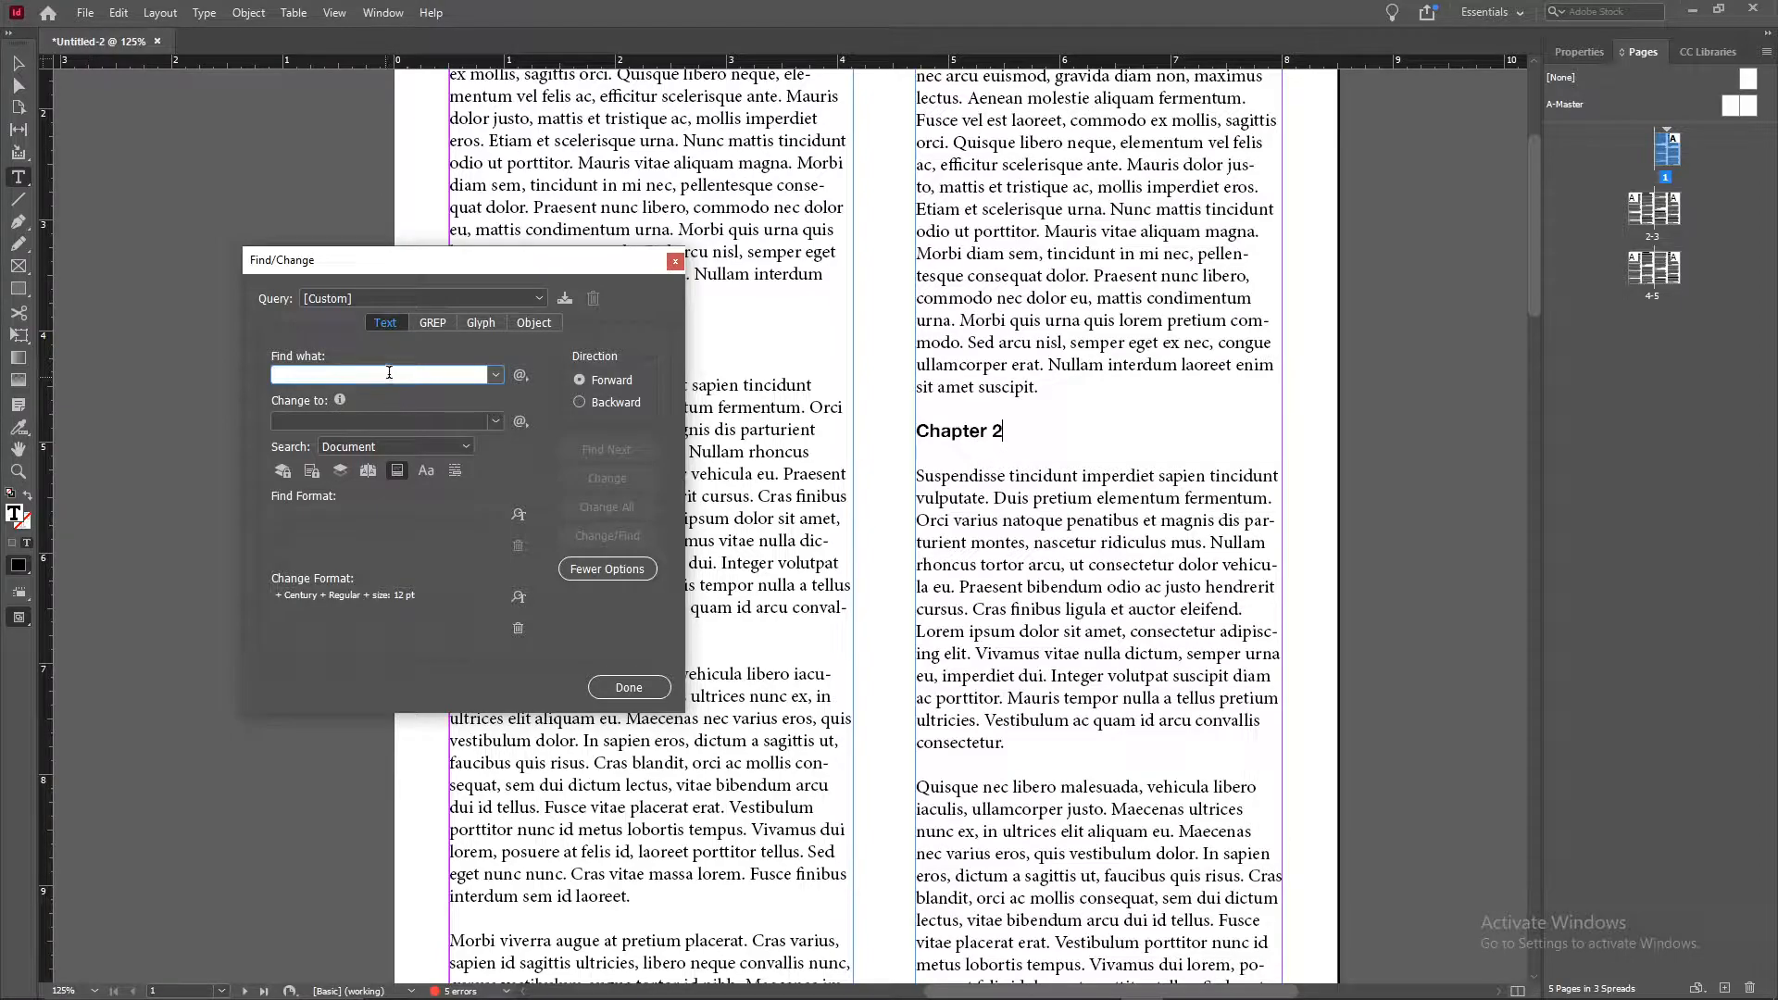
type("Chapter")
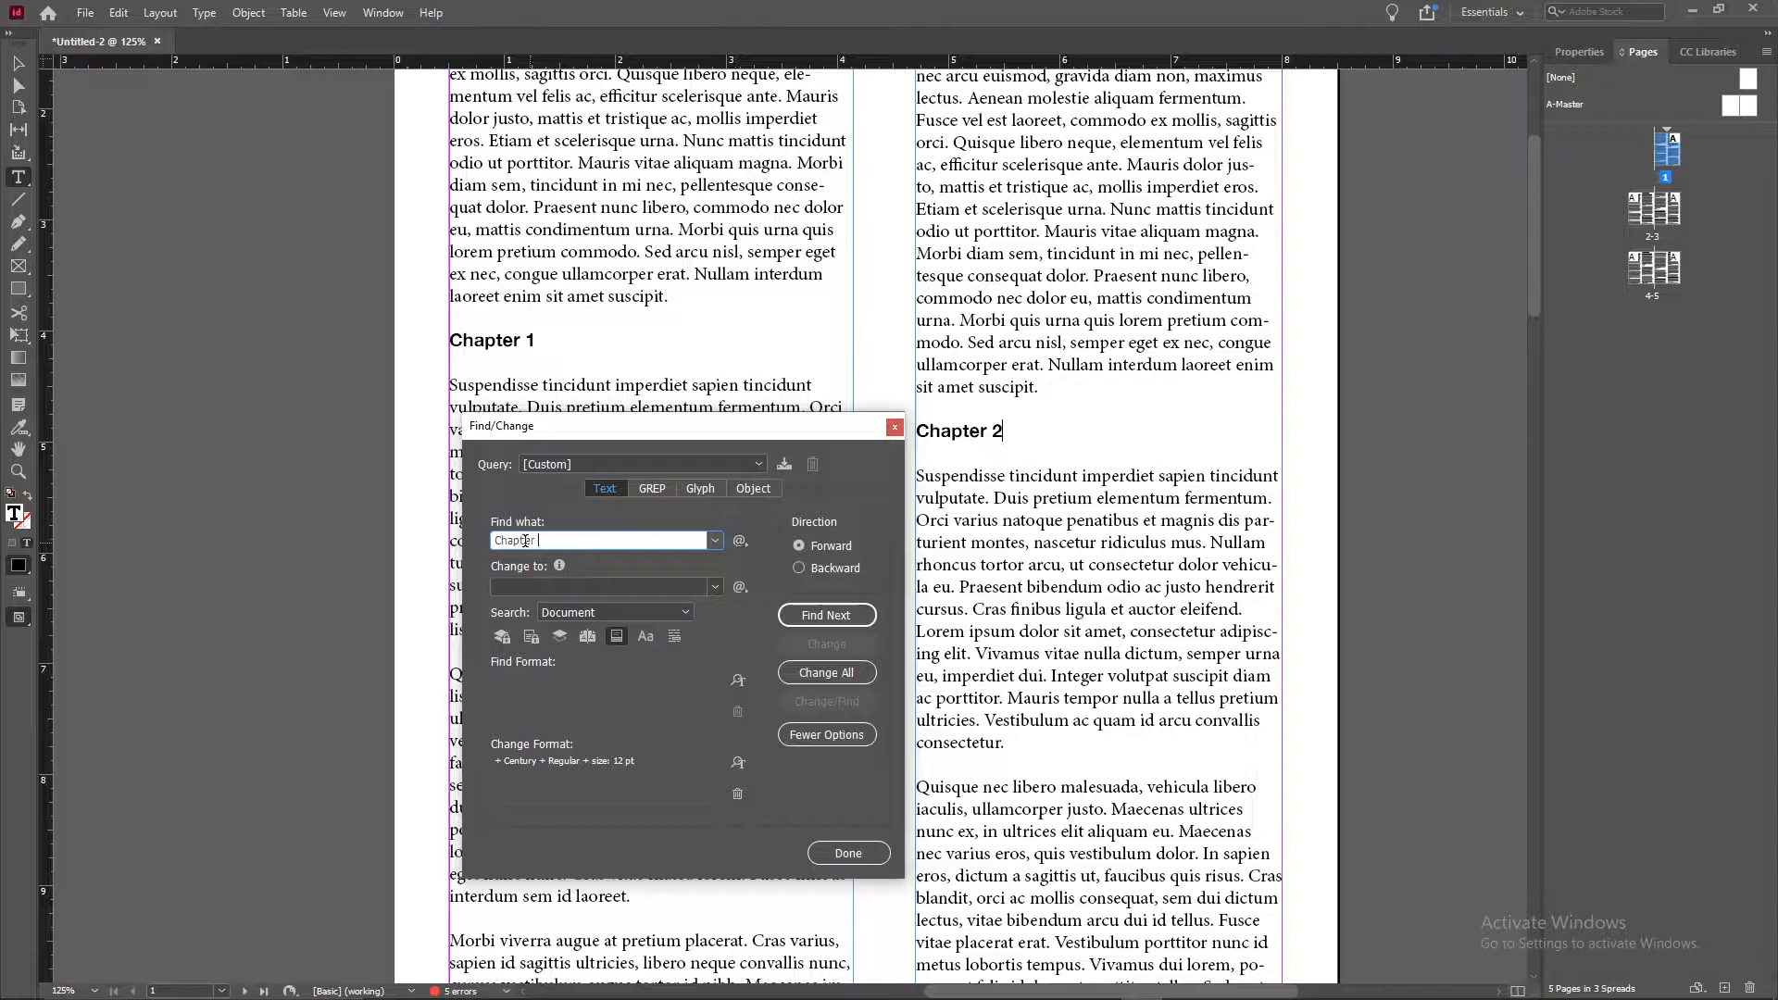
mouse_move(739, 541)
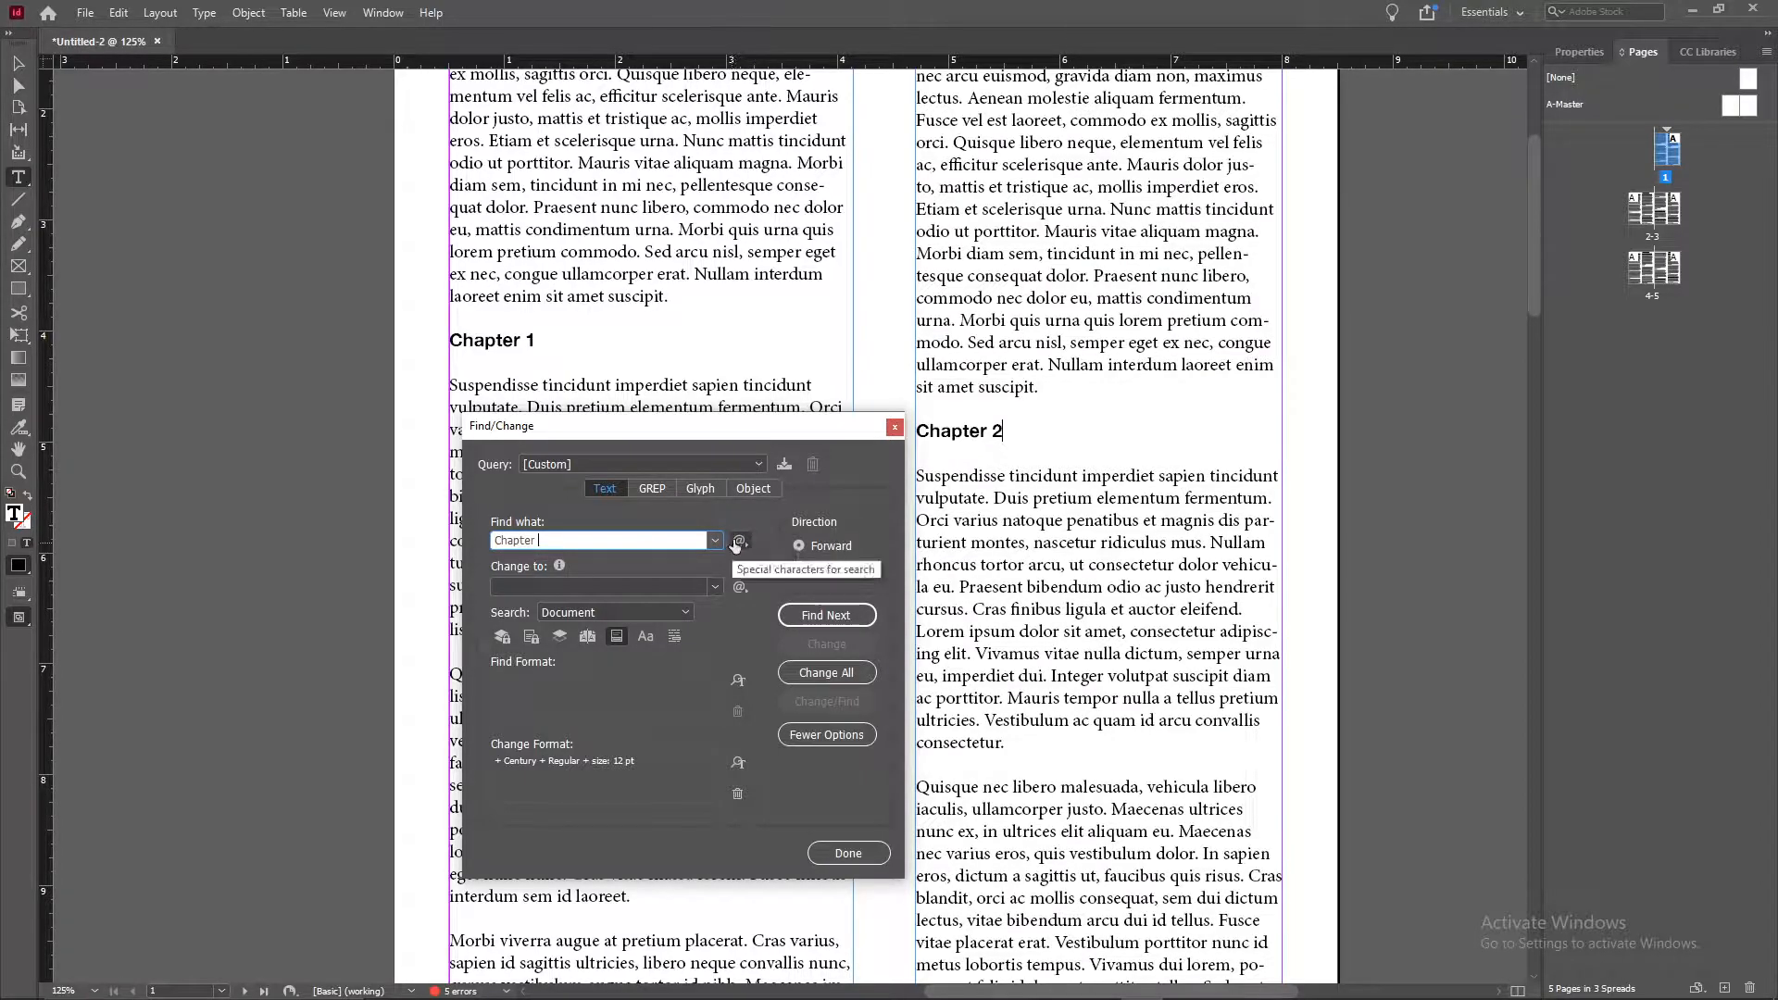
Step: Add an Any Digit wildcard so the search reads 'Chapter ^9'
left_click(739, 541)
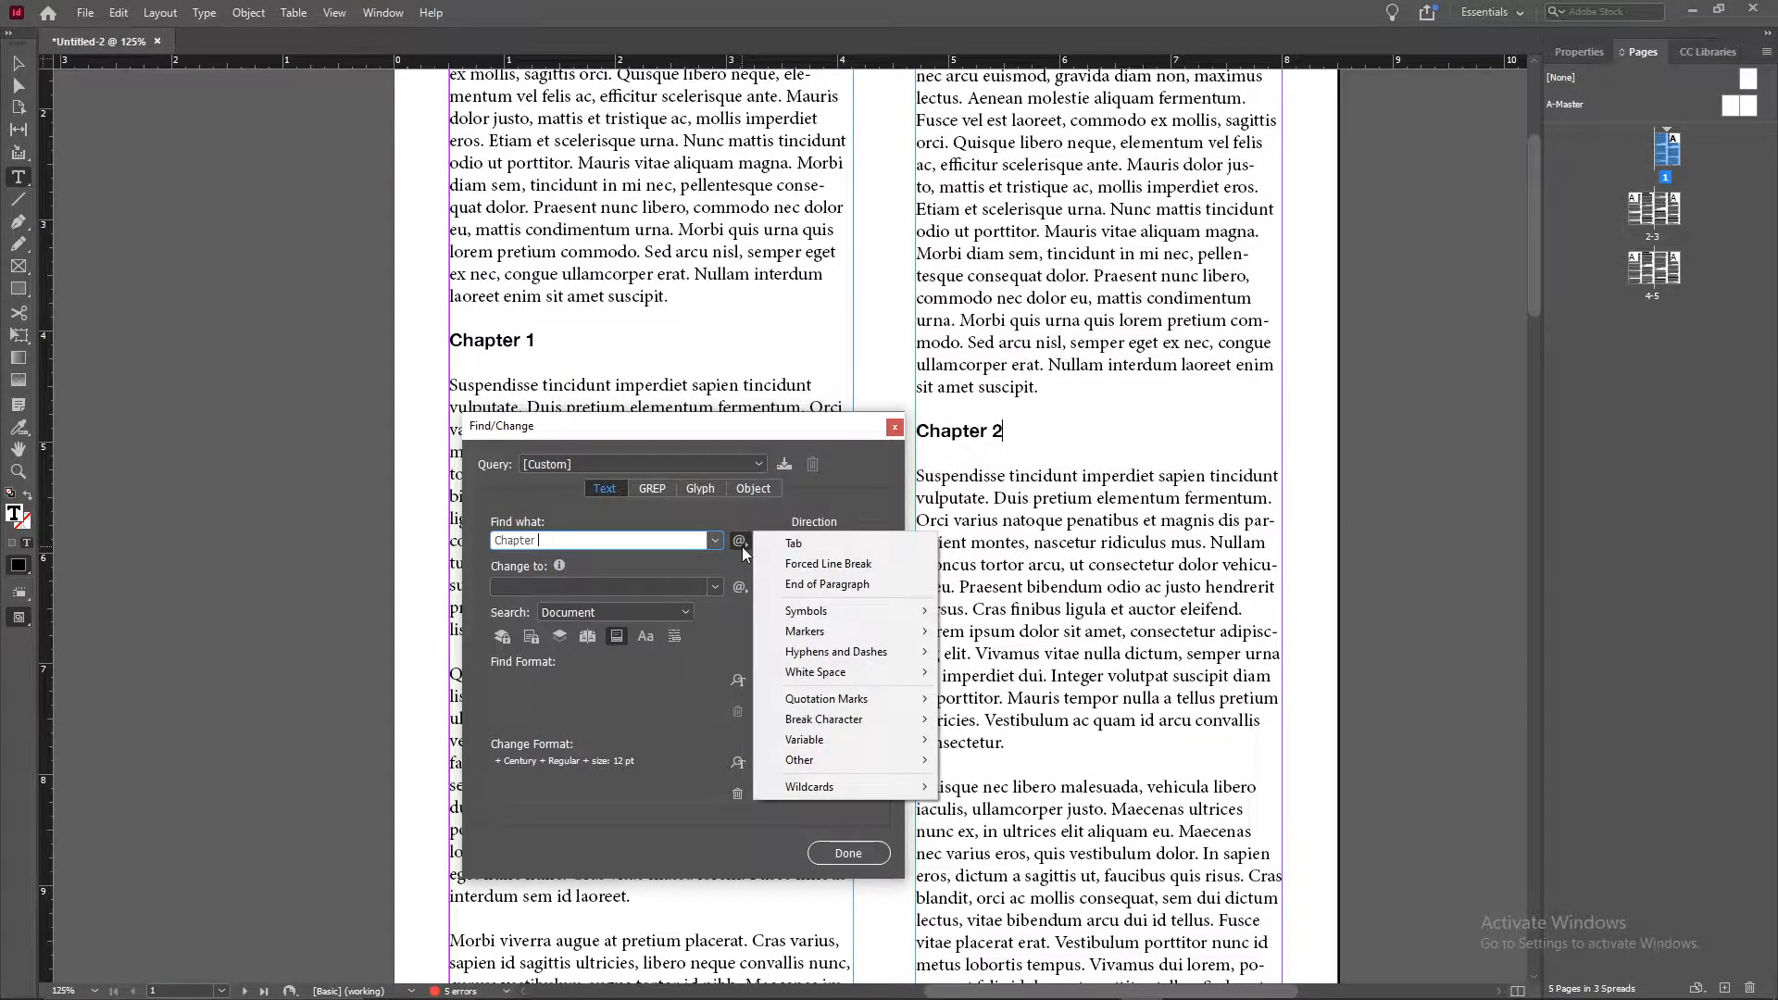
mouse_move(828, 788)
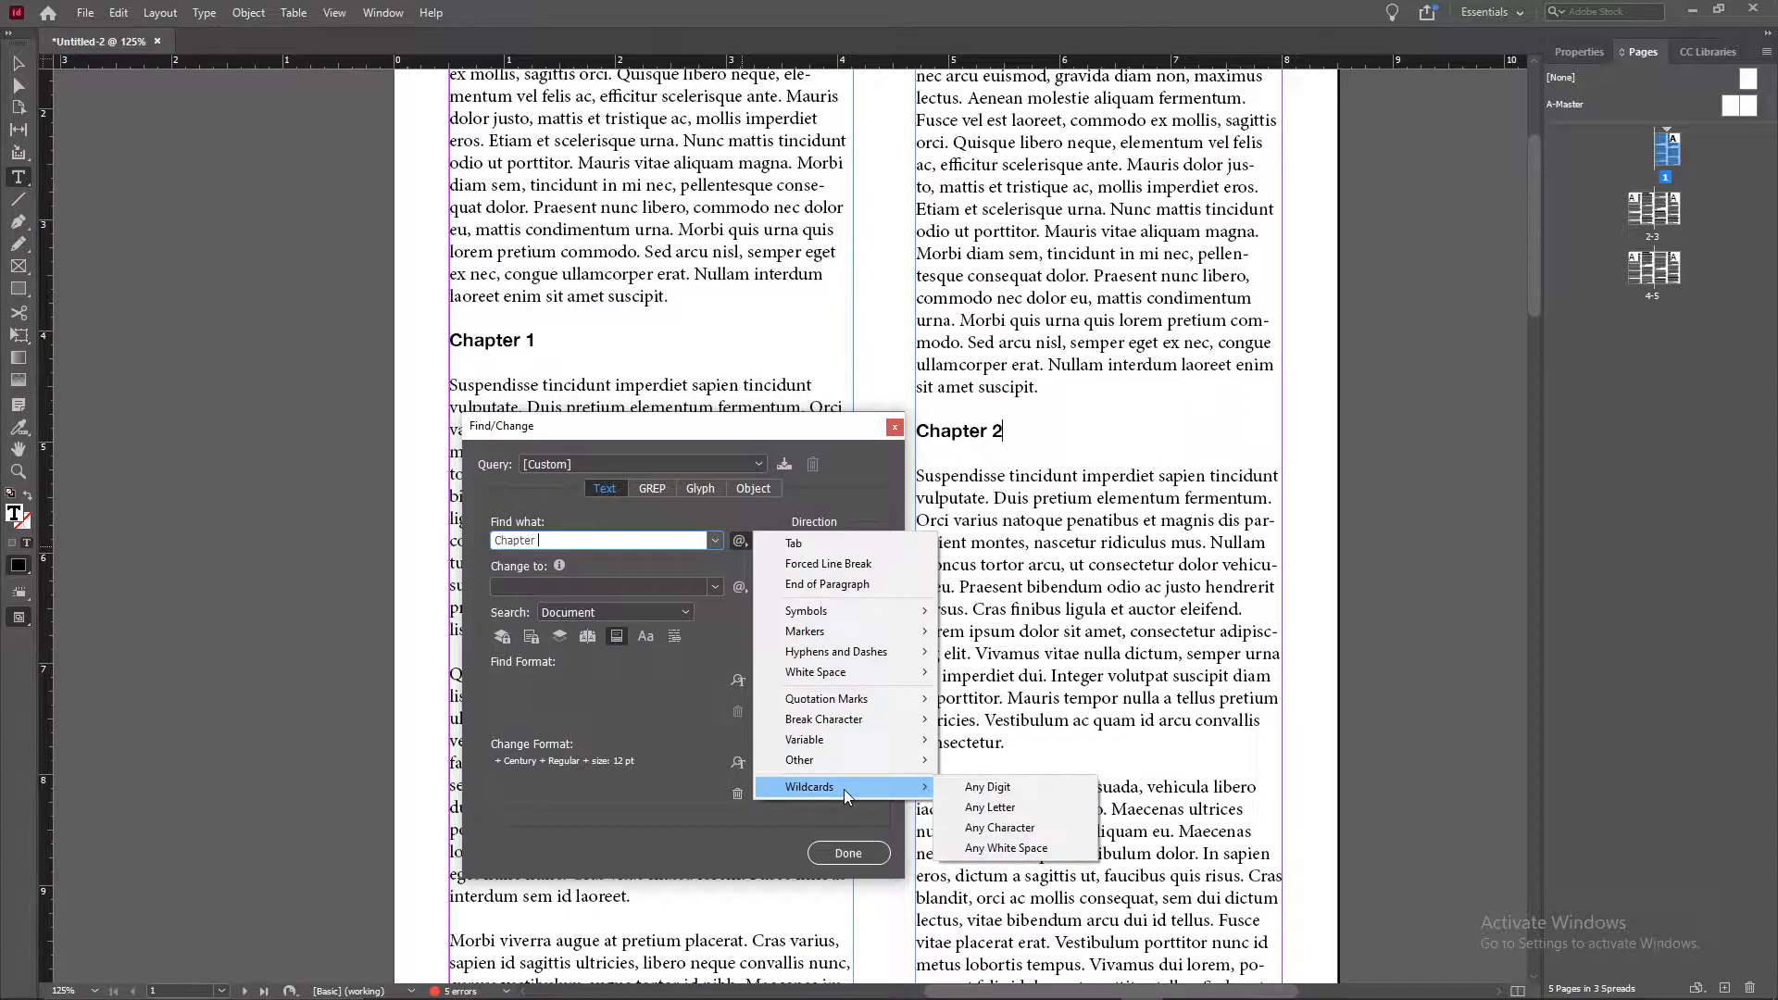
left_click(988, 786)
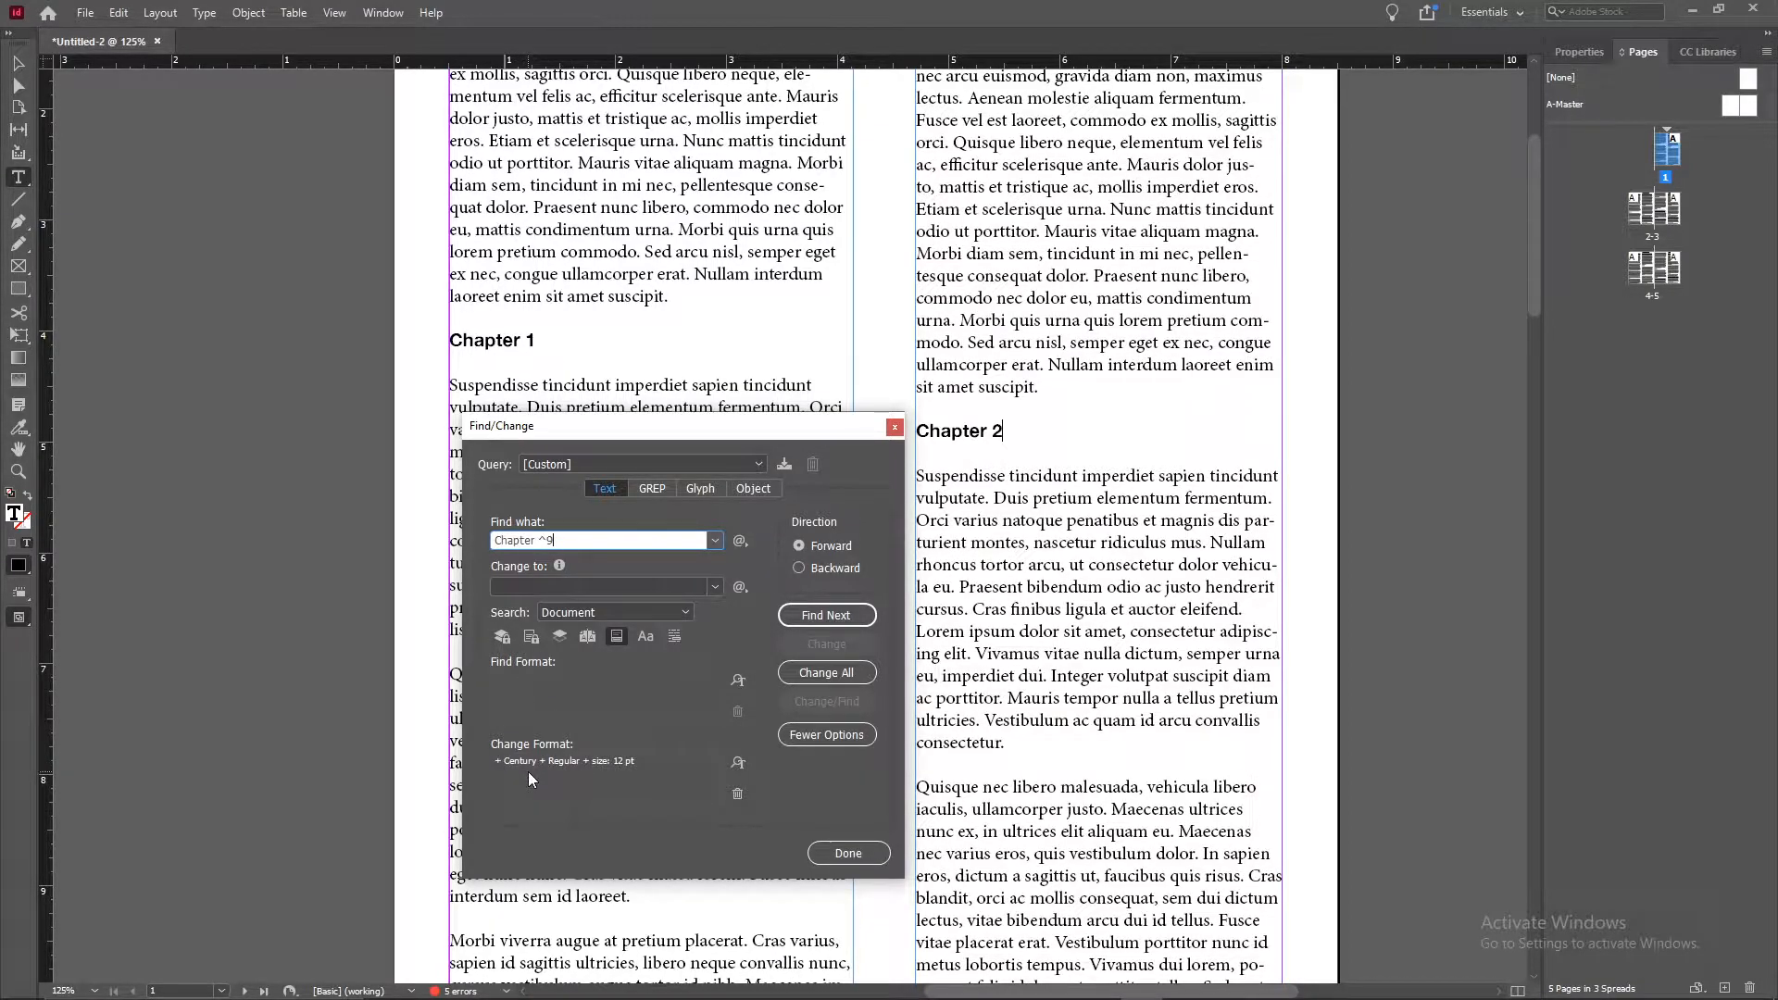
left_click(826, 734)
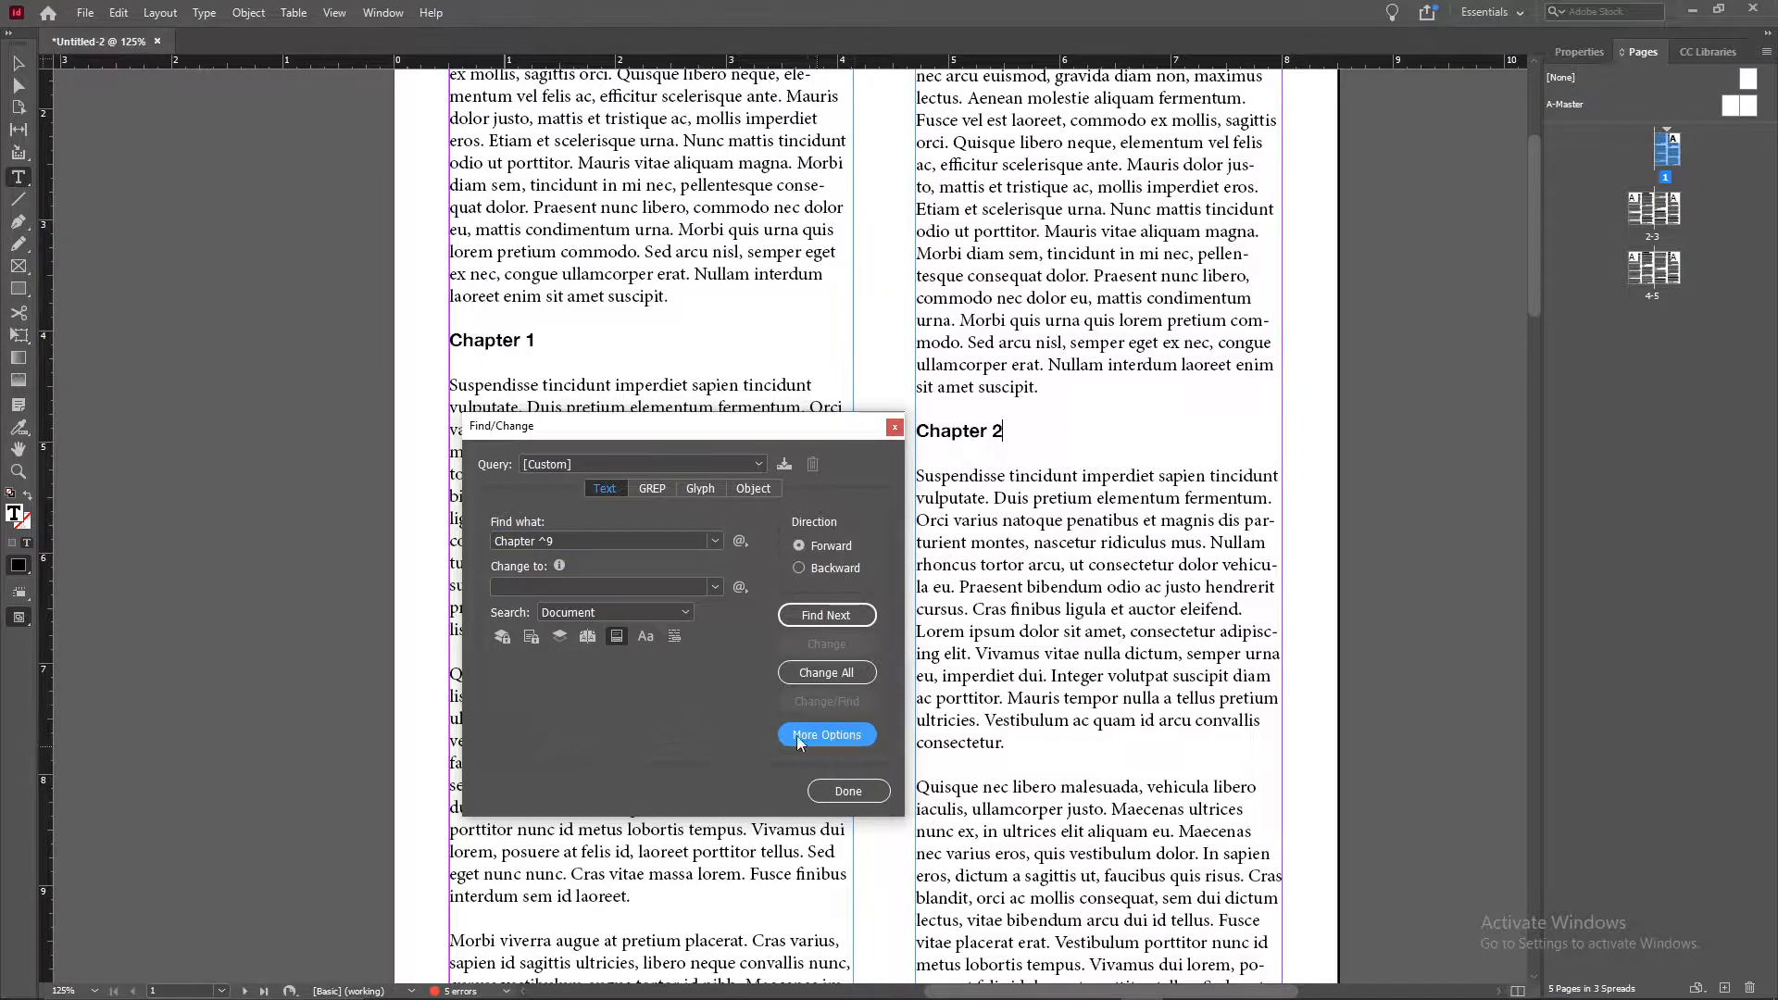
Step: Set the change format to Corbel Bold Italic at 14 pt and confirm it
left_click(826, 733)
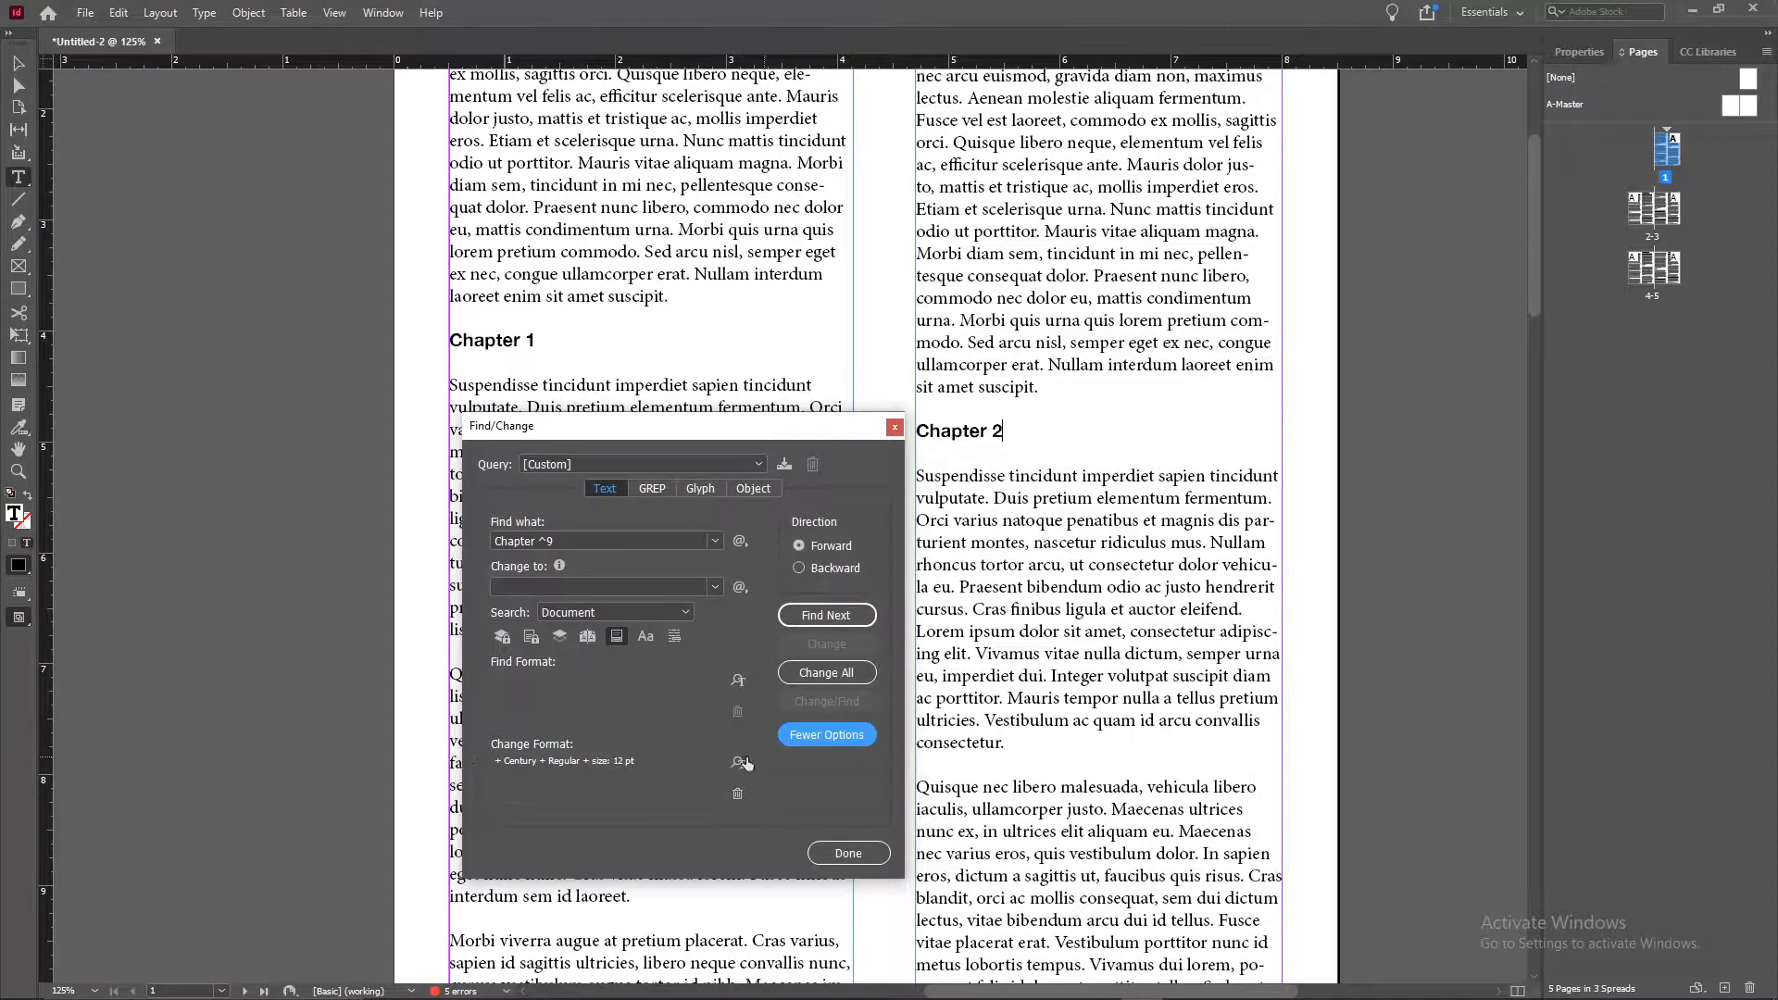
mouse_move(738, 763)
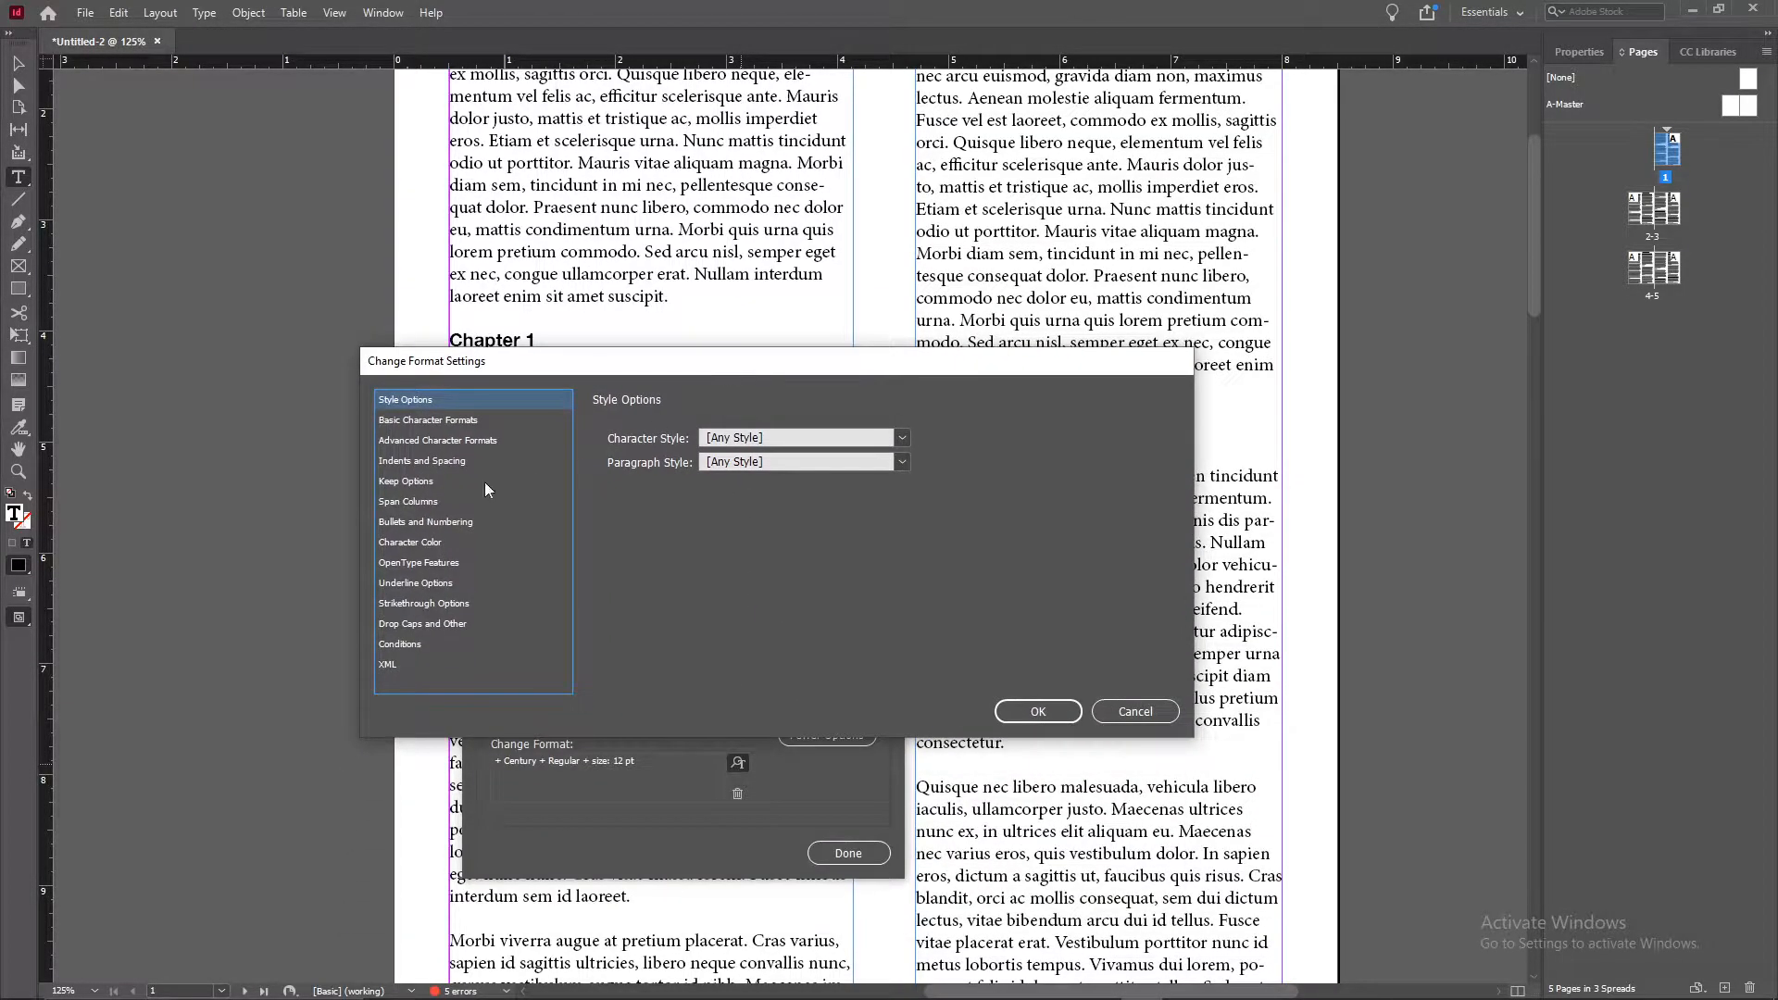
left_click(428, 418)
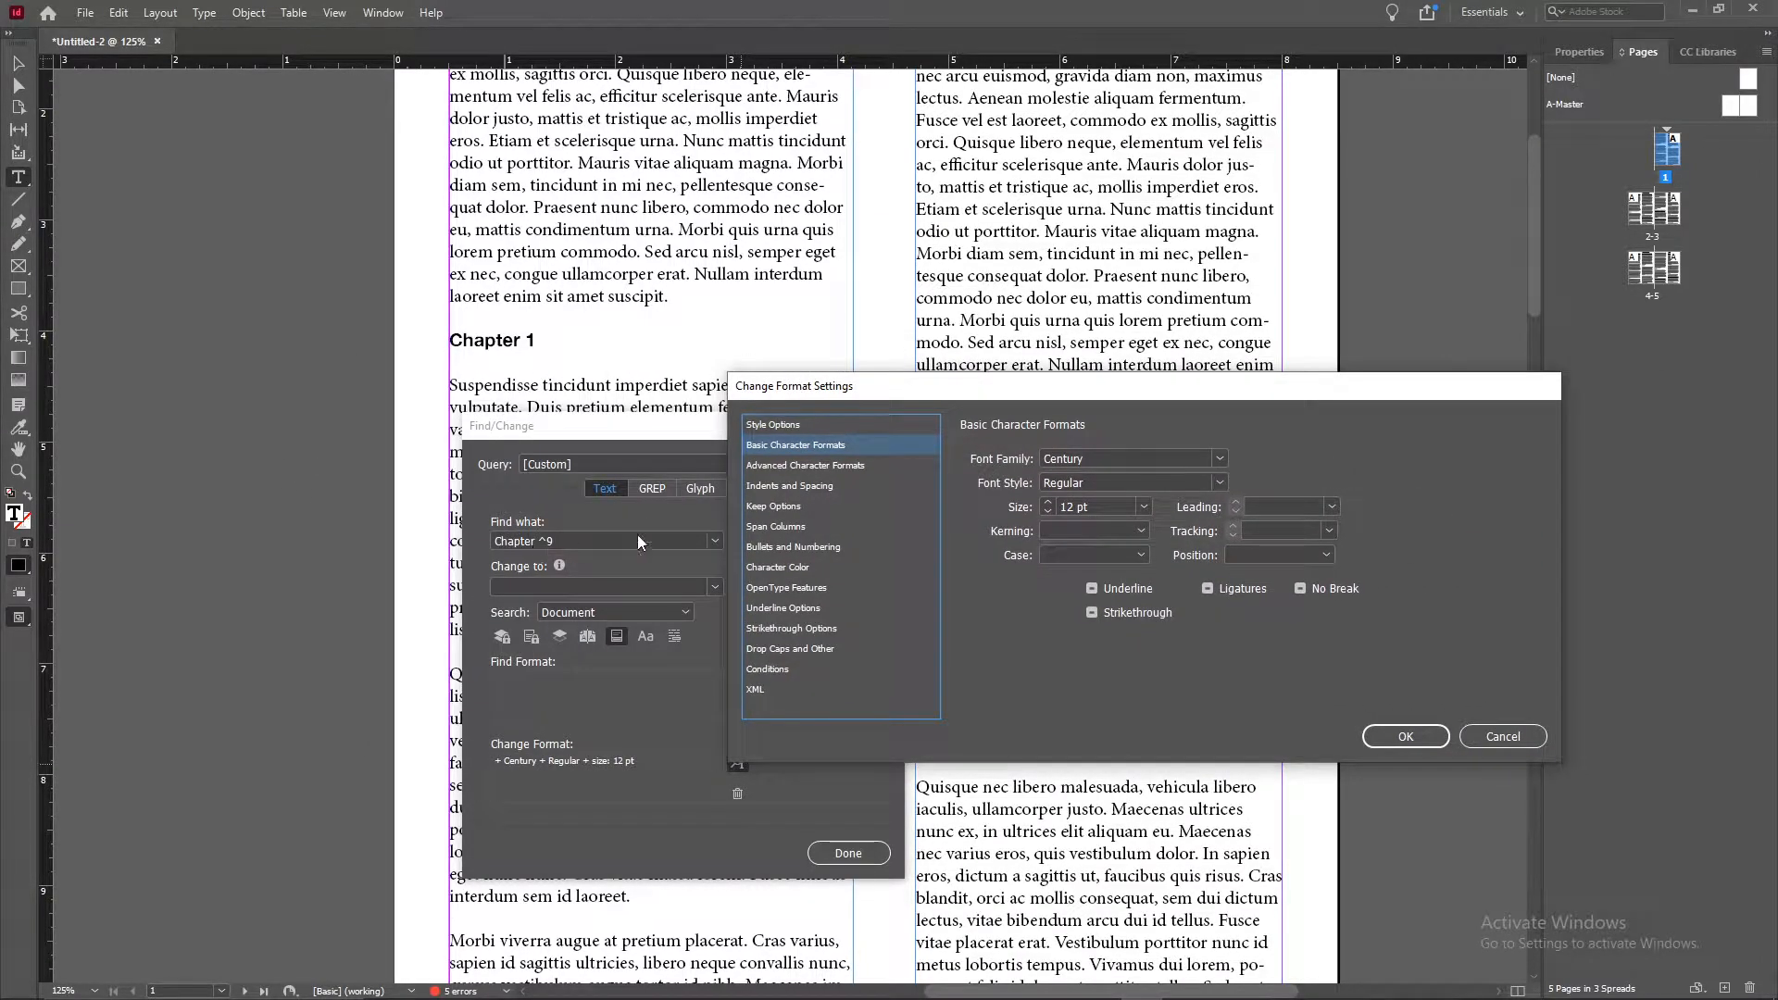
left_click(1219, 460)
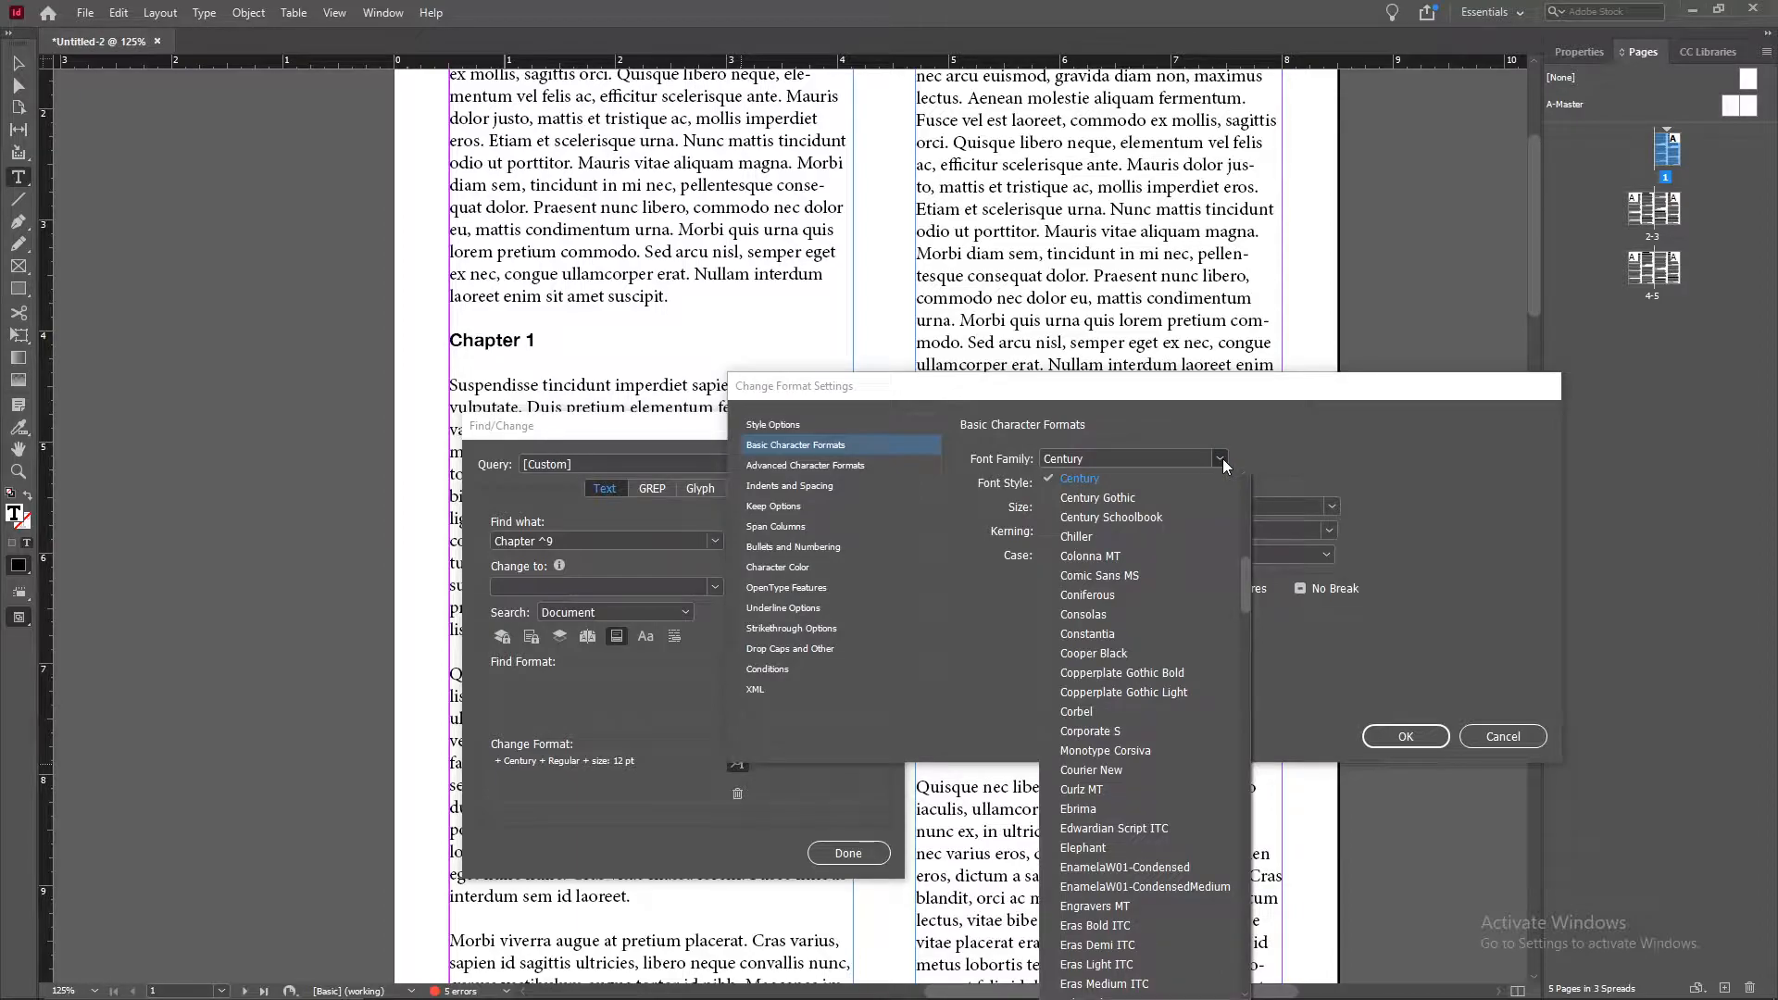
left_click(1077, 711)
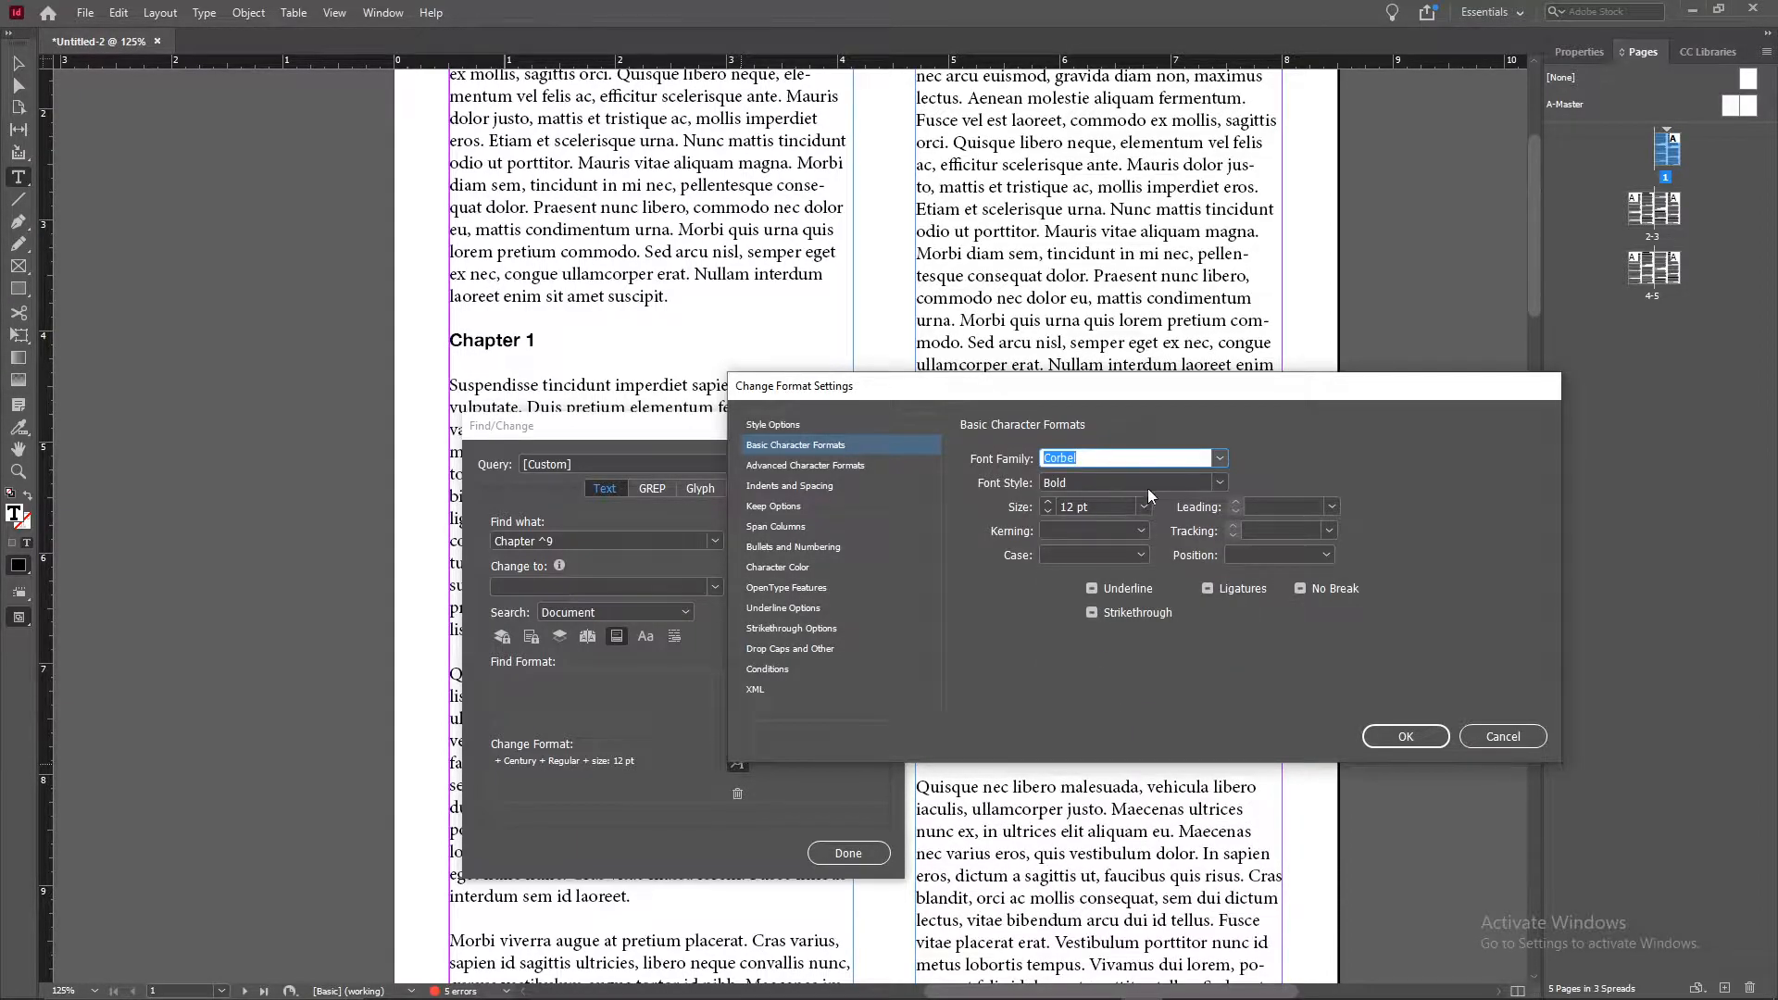
type("Bold Italic")
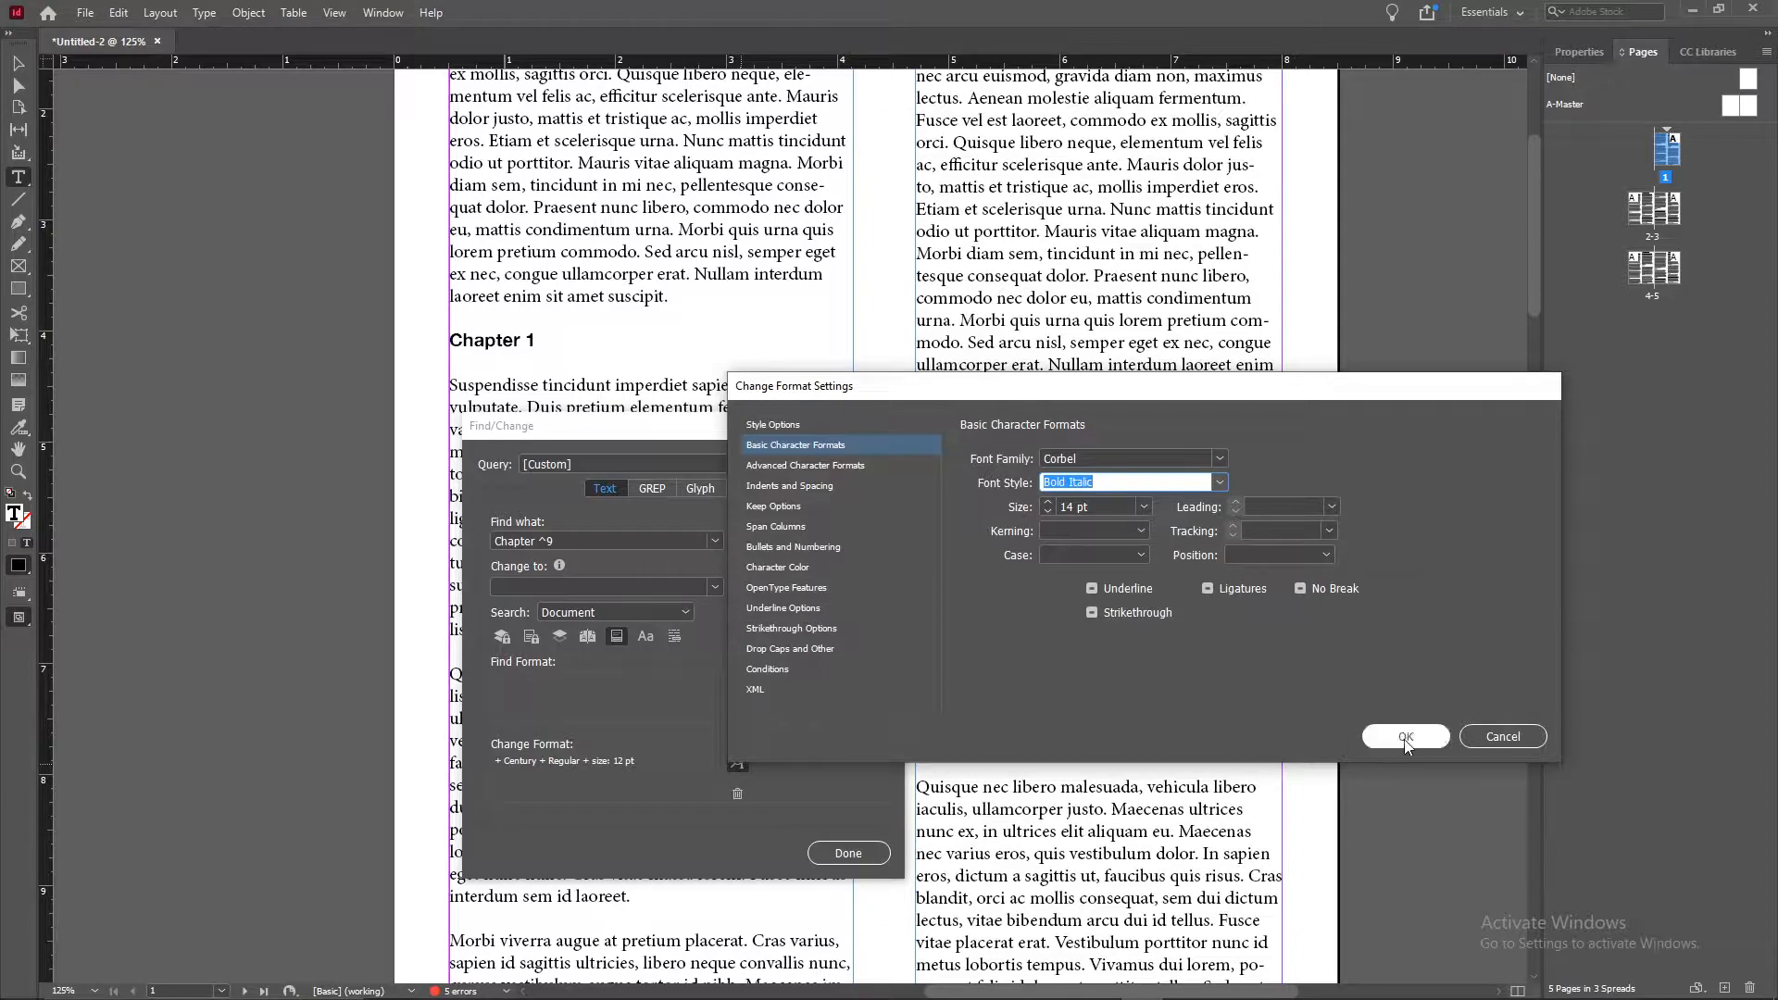
left_click(1406, 737)
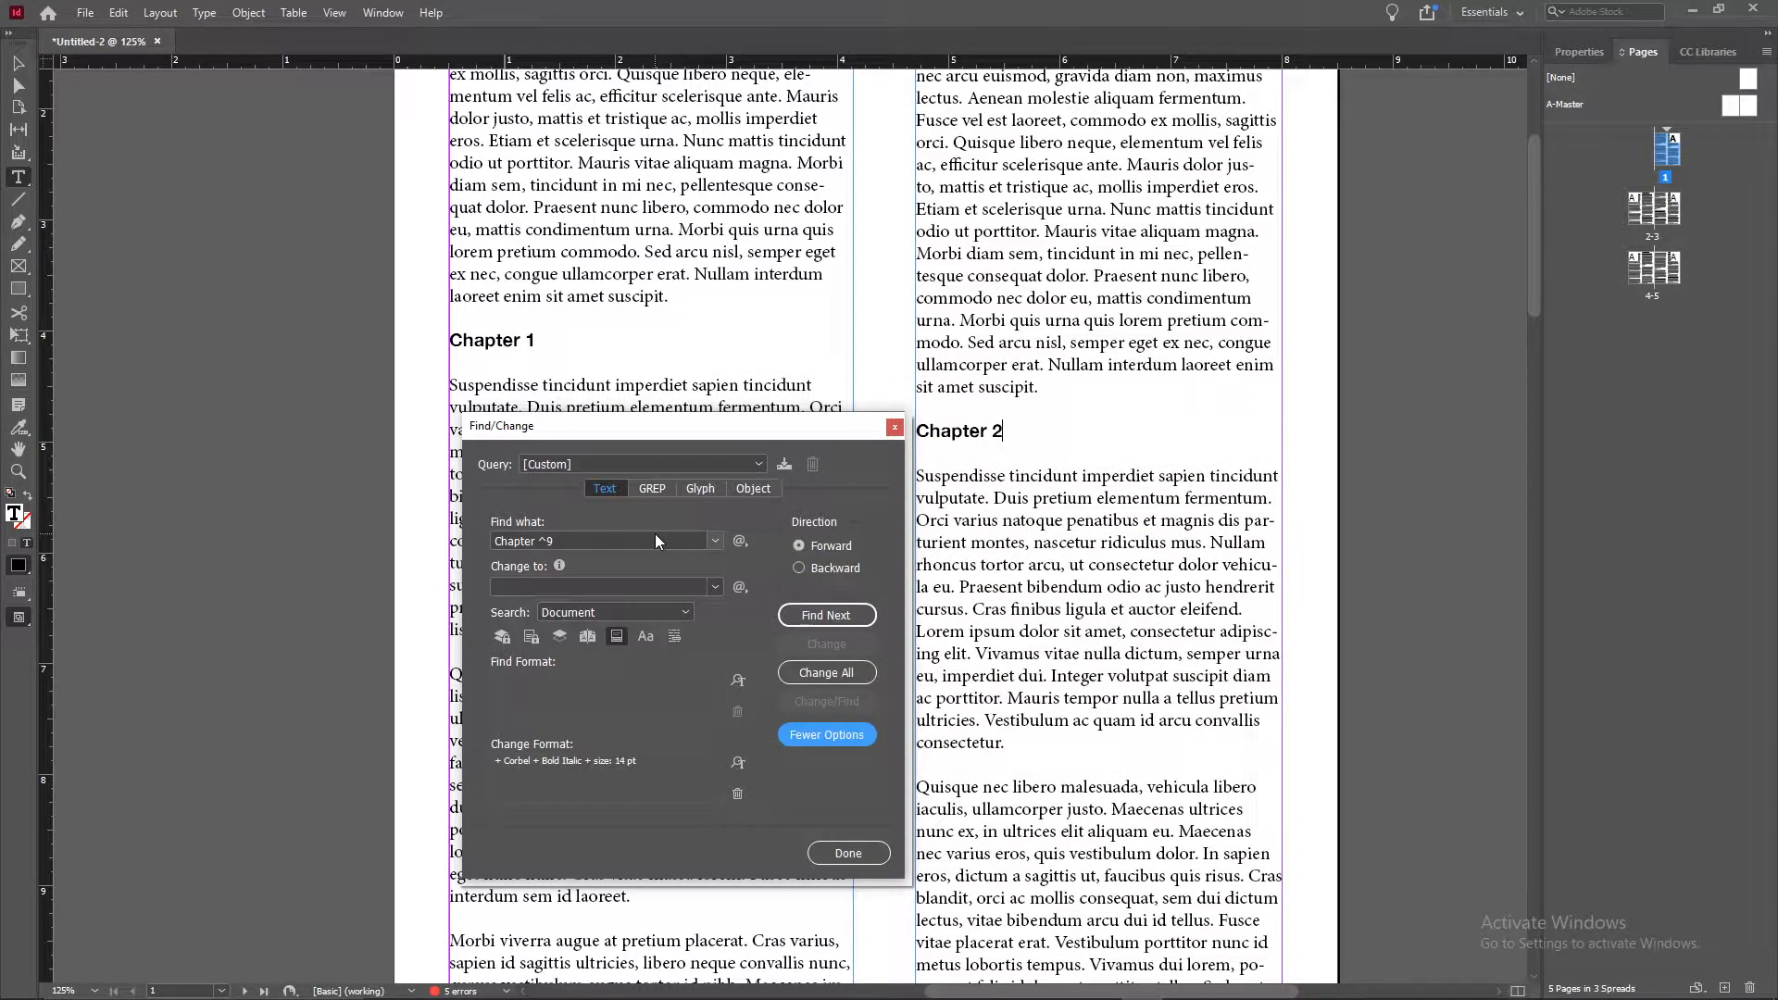
left_click(615, 611)
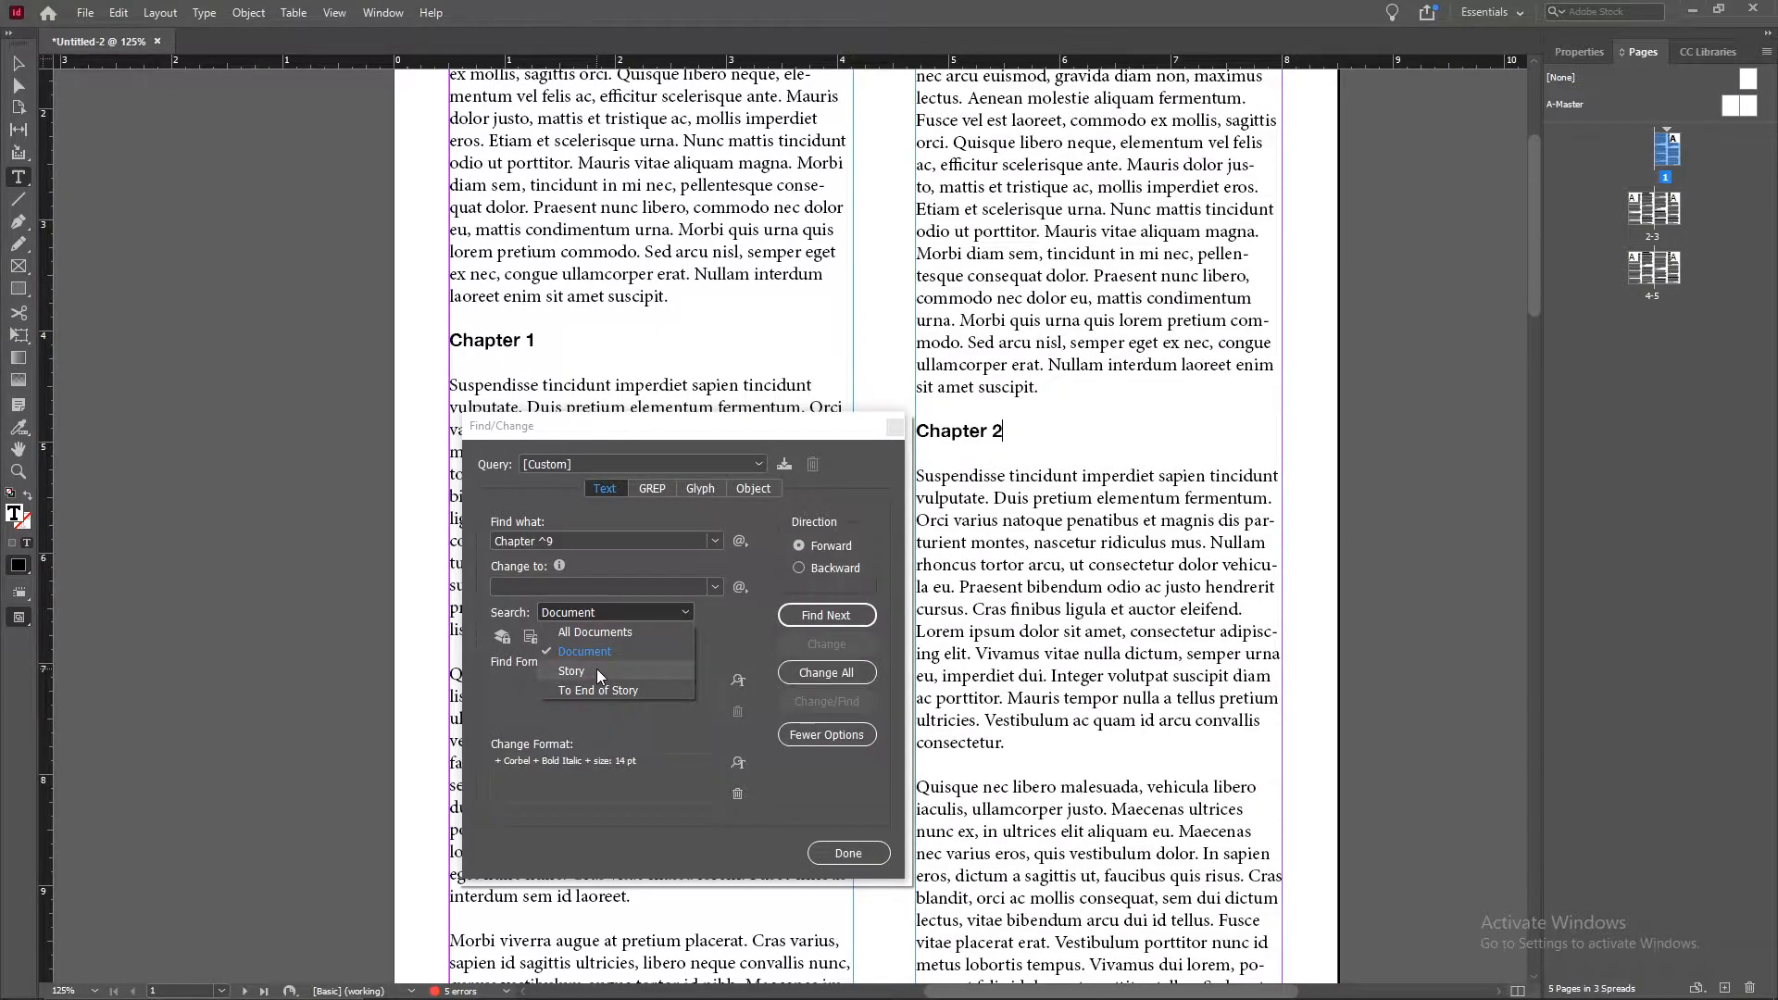
mouse_move(600, 663)
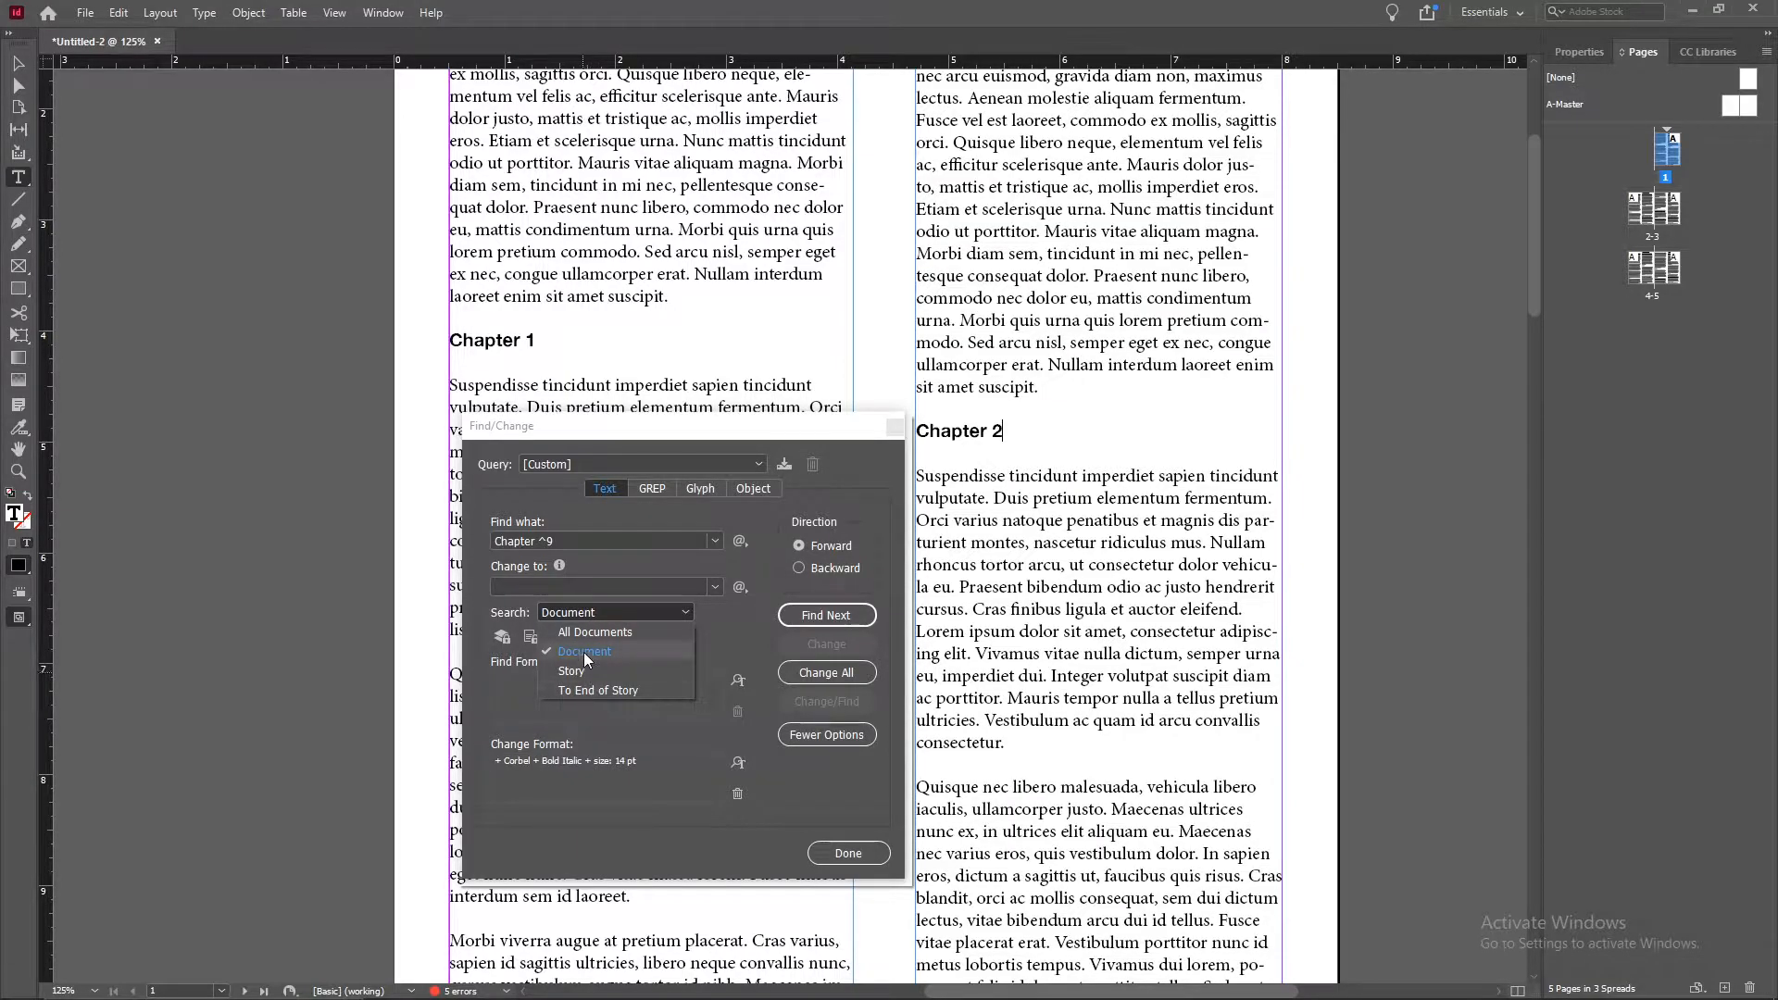
left_click(586, 653)
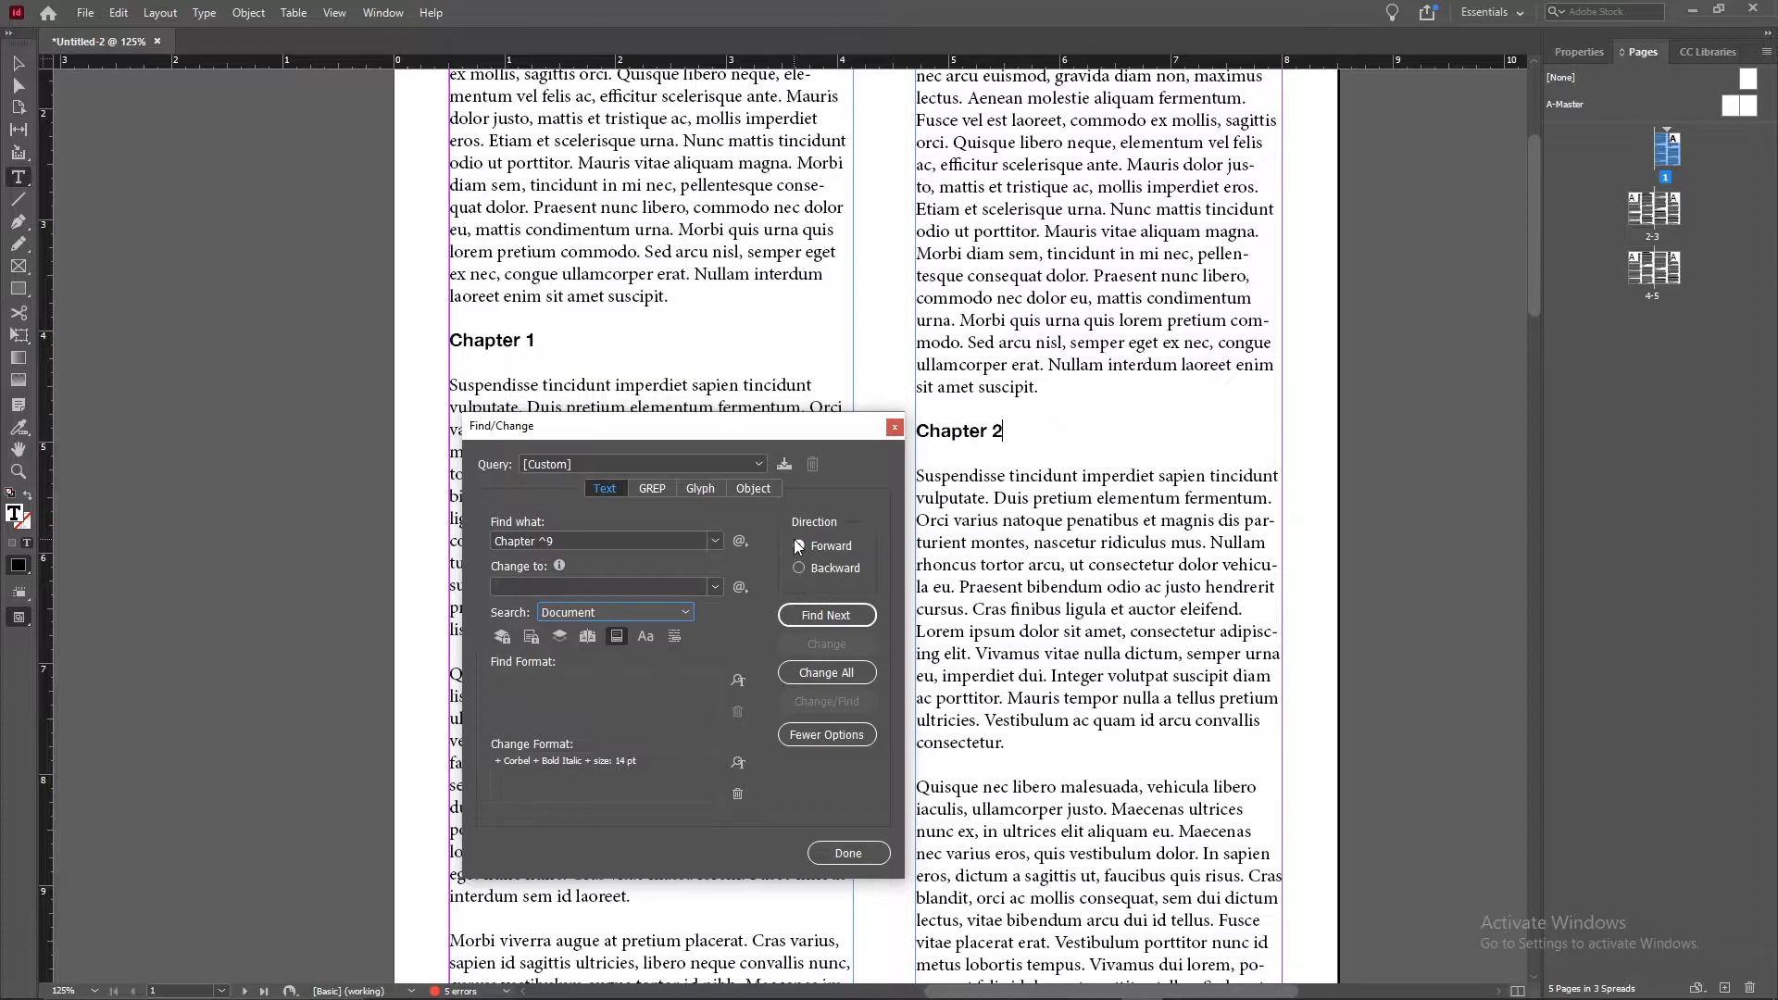
left_click(798, 545)
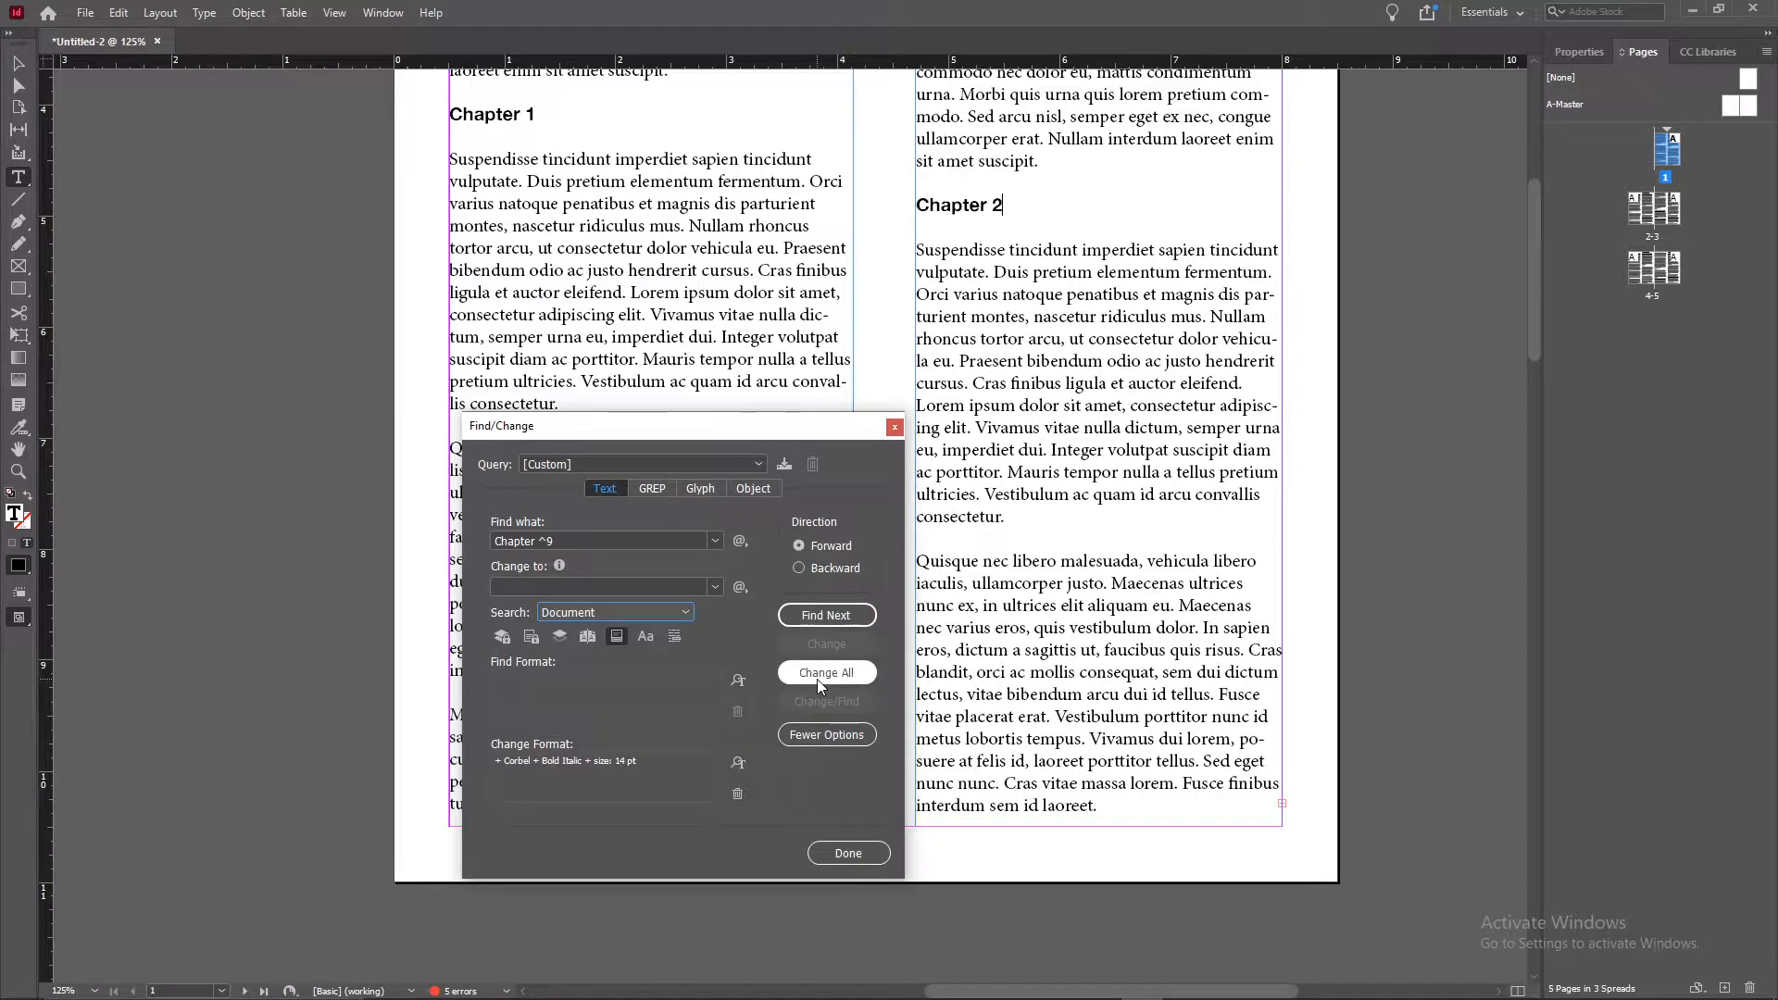
Step: Change All six Chapter matches to the new formatting and close Find/Change
left_click(827, 672)
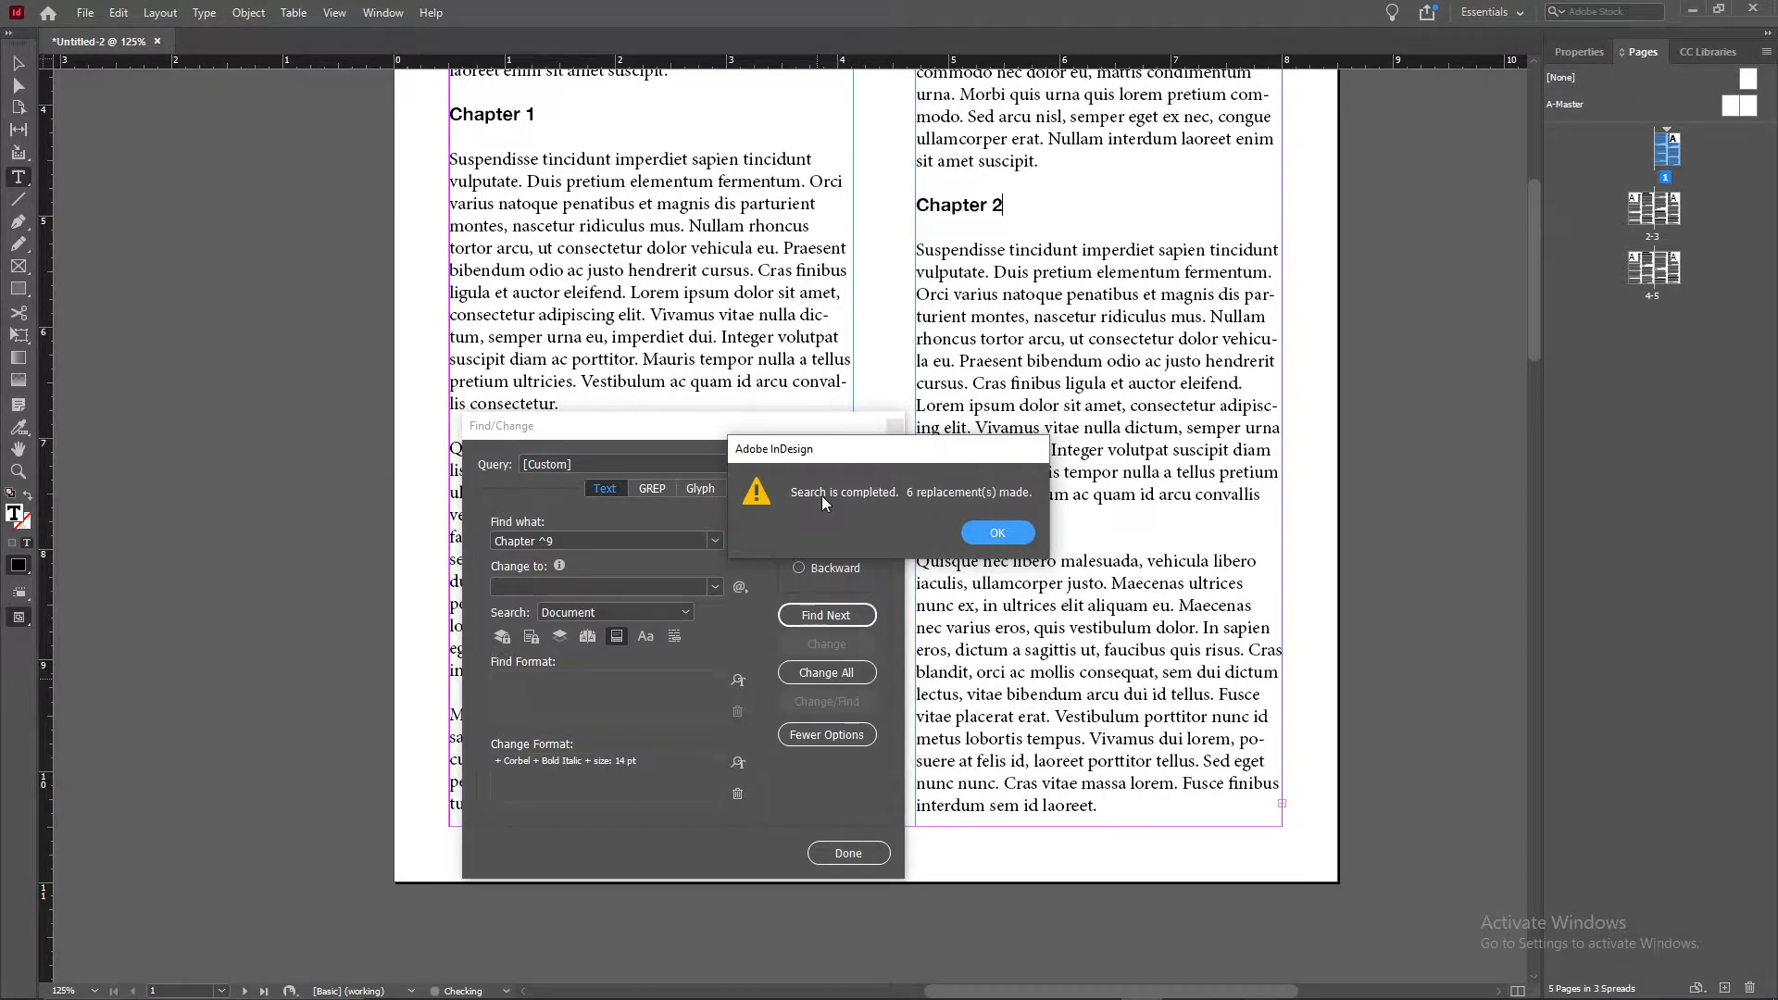
mouse_move(997, 534)
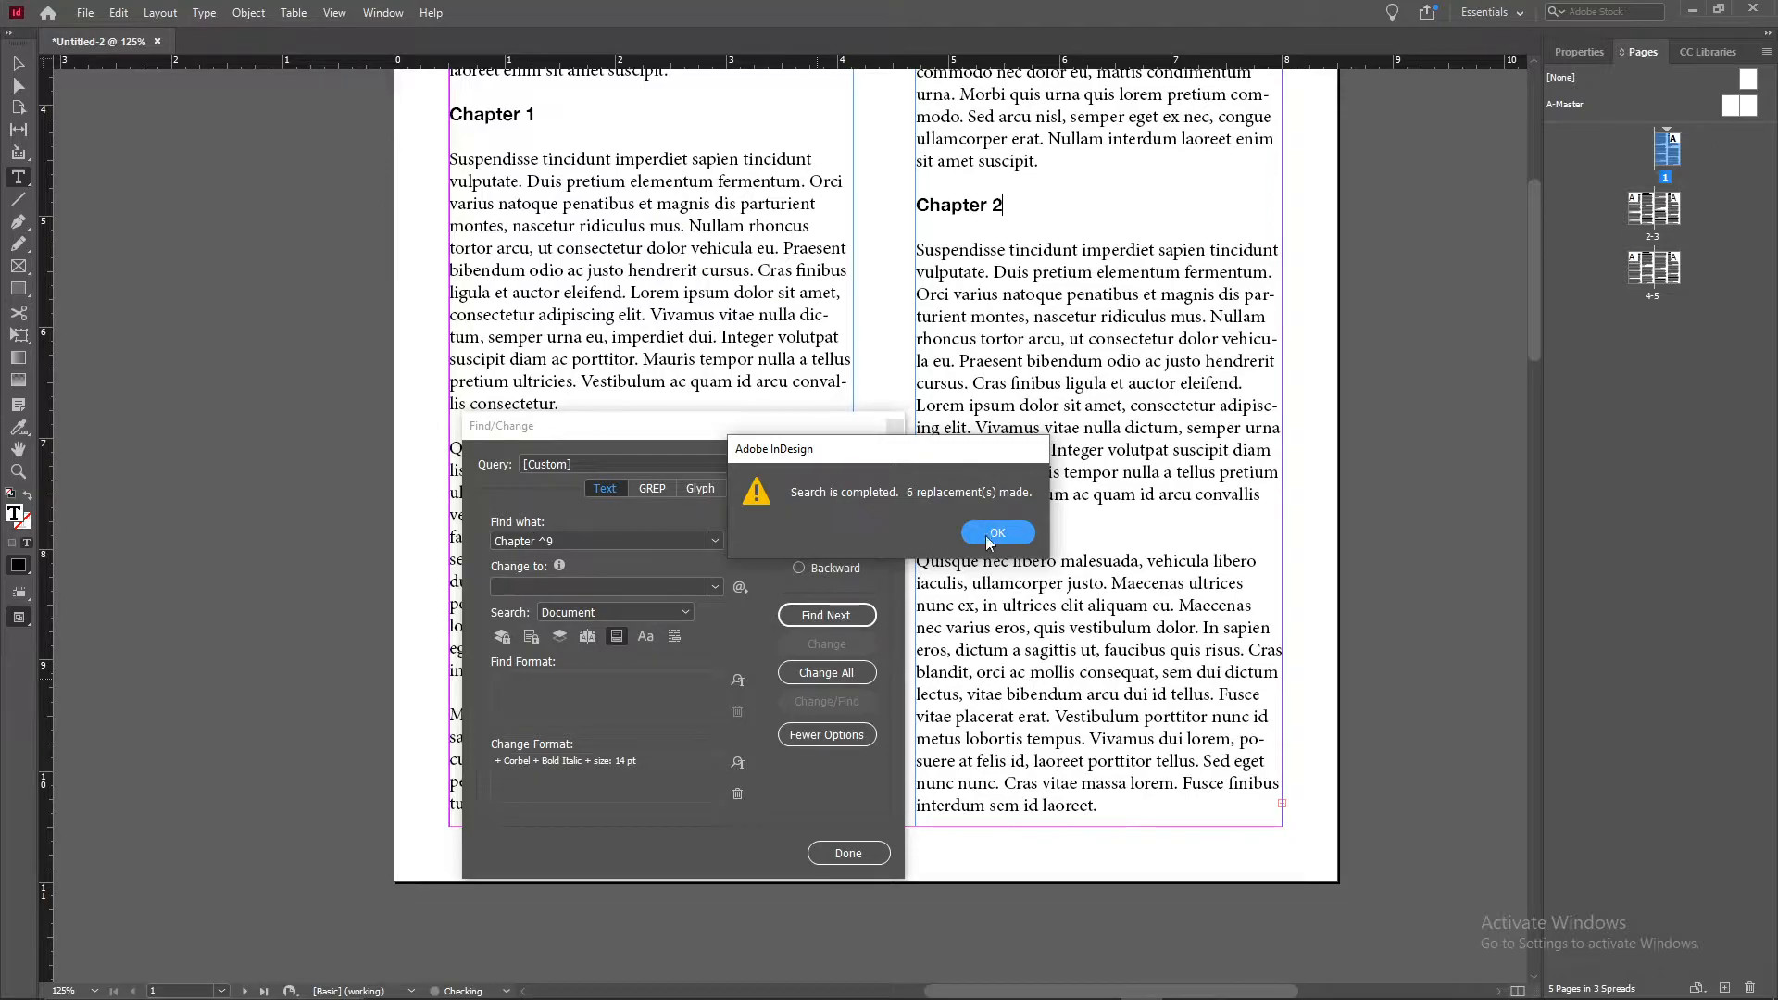
left_click(997, 534)
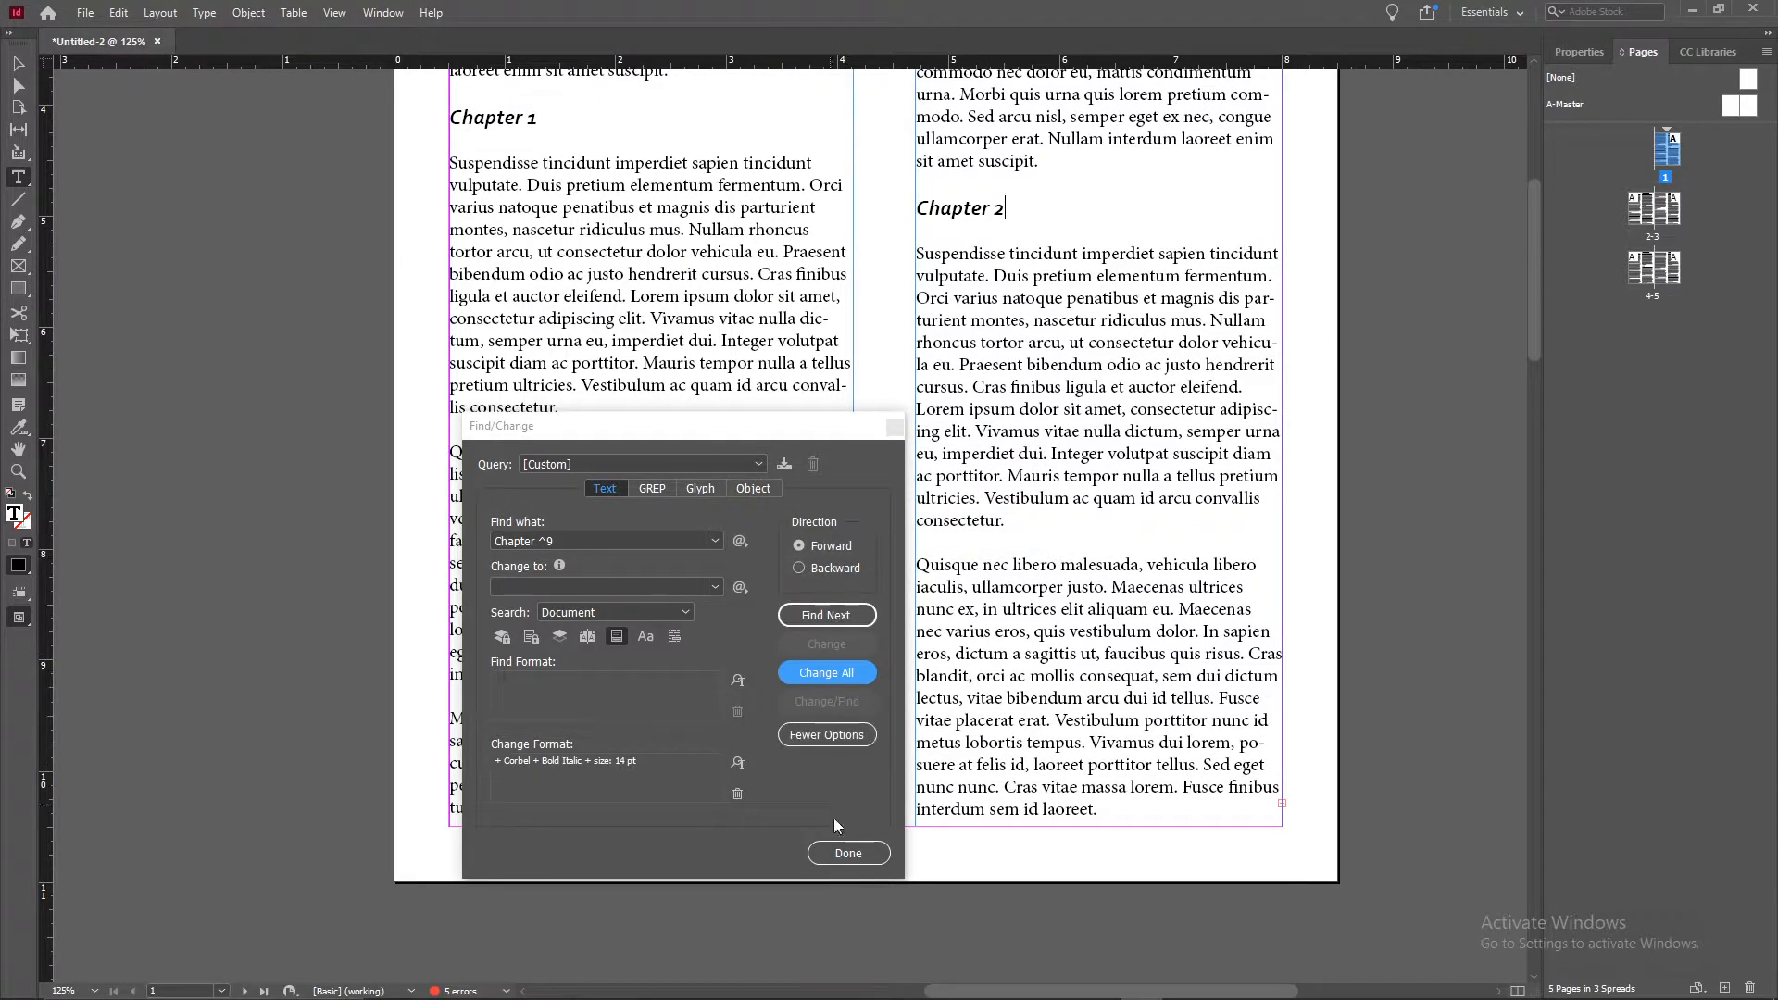
left_click(848, 852)
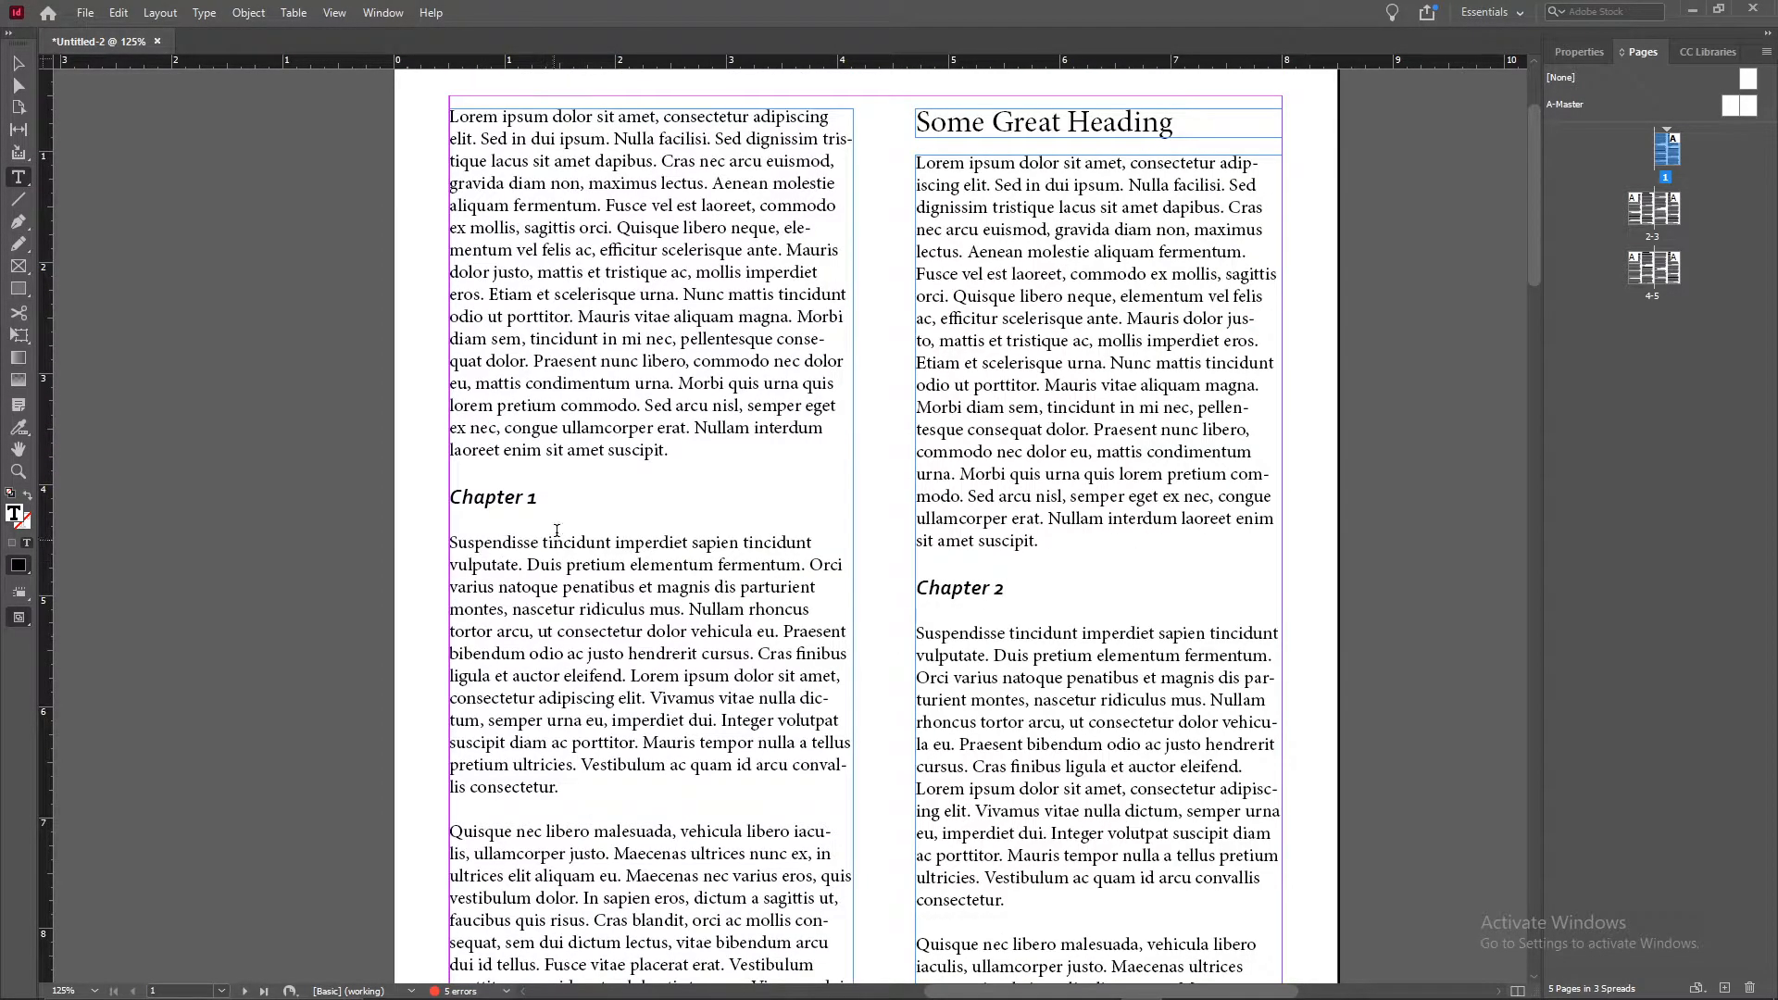
Step: Go to the pages 4–5 spread and zoom in to check Chapter 5 and 6
double_click(959, 589)
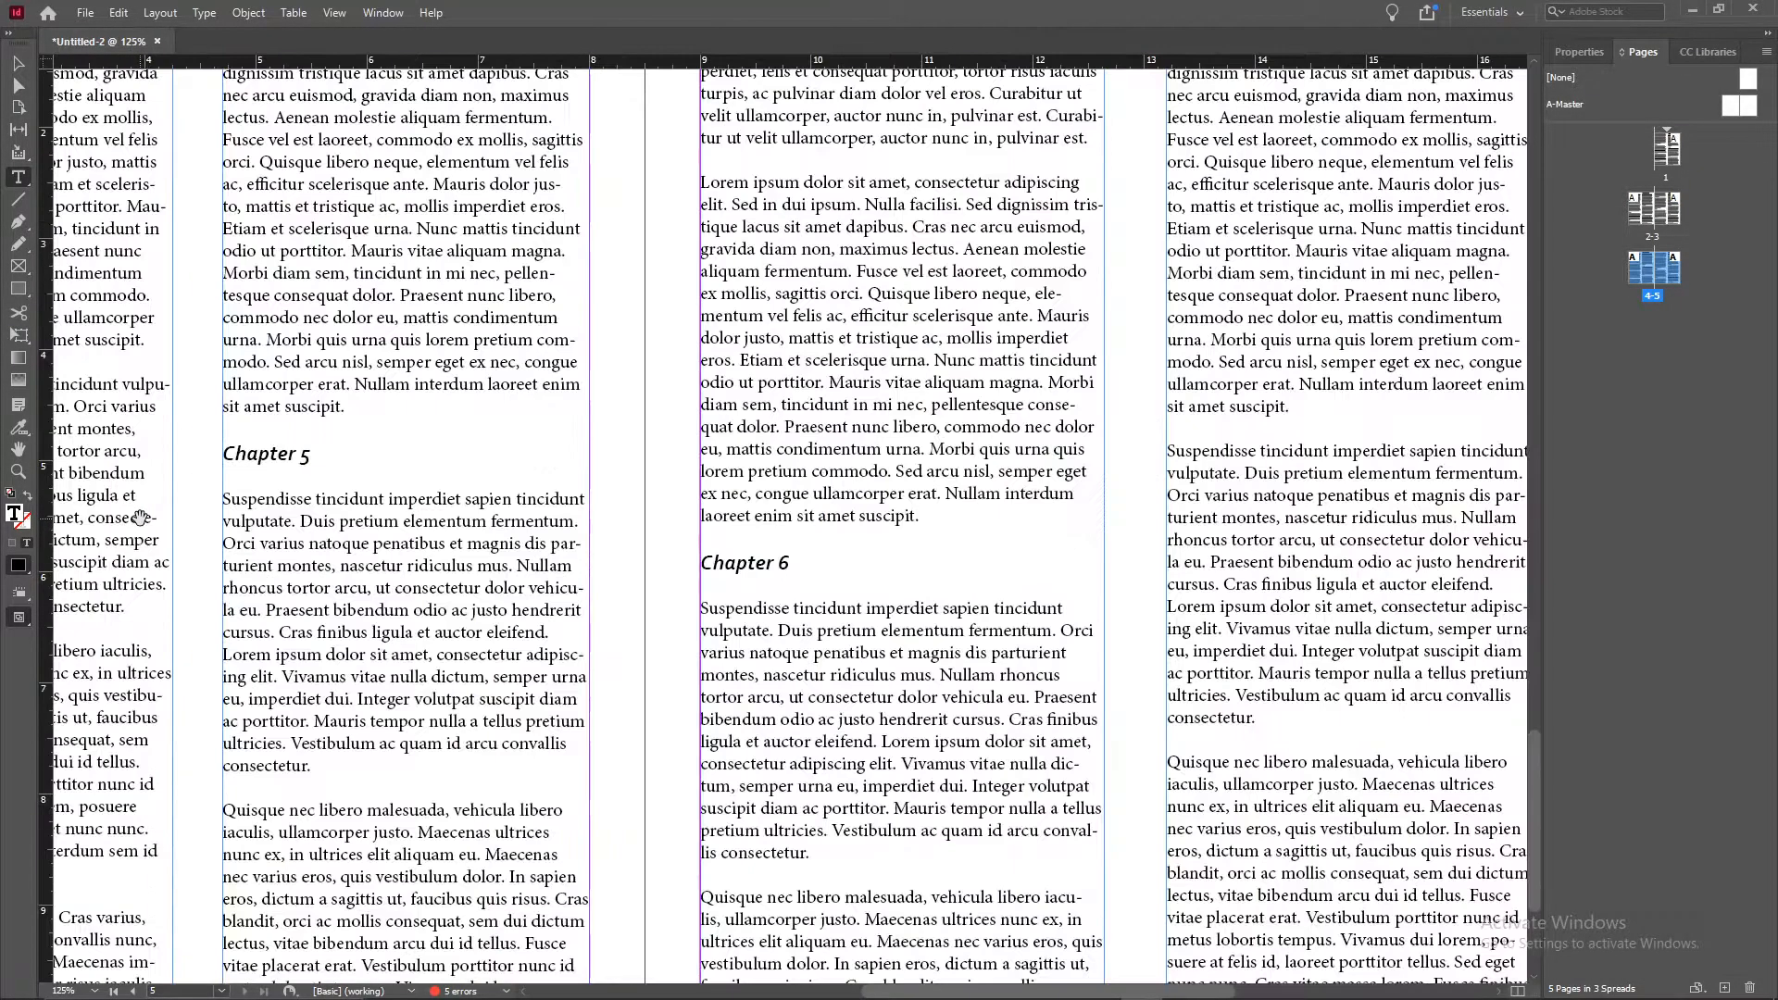
key("ctrl+=")
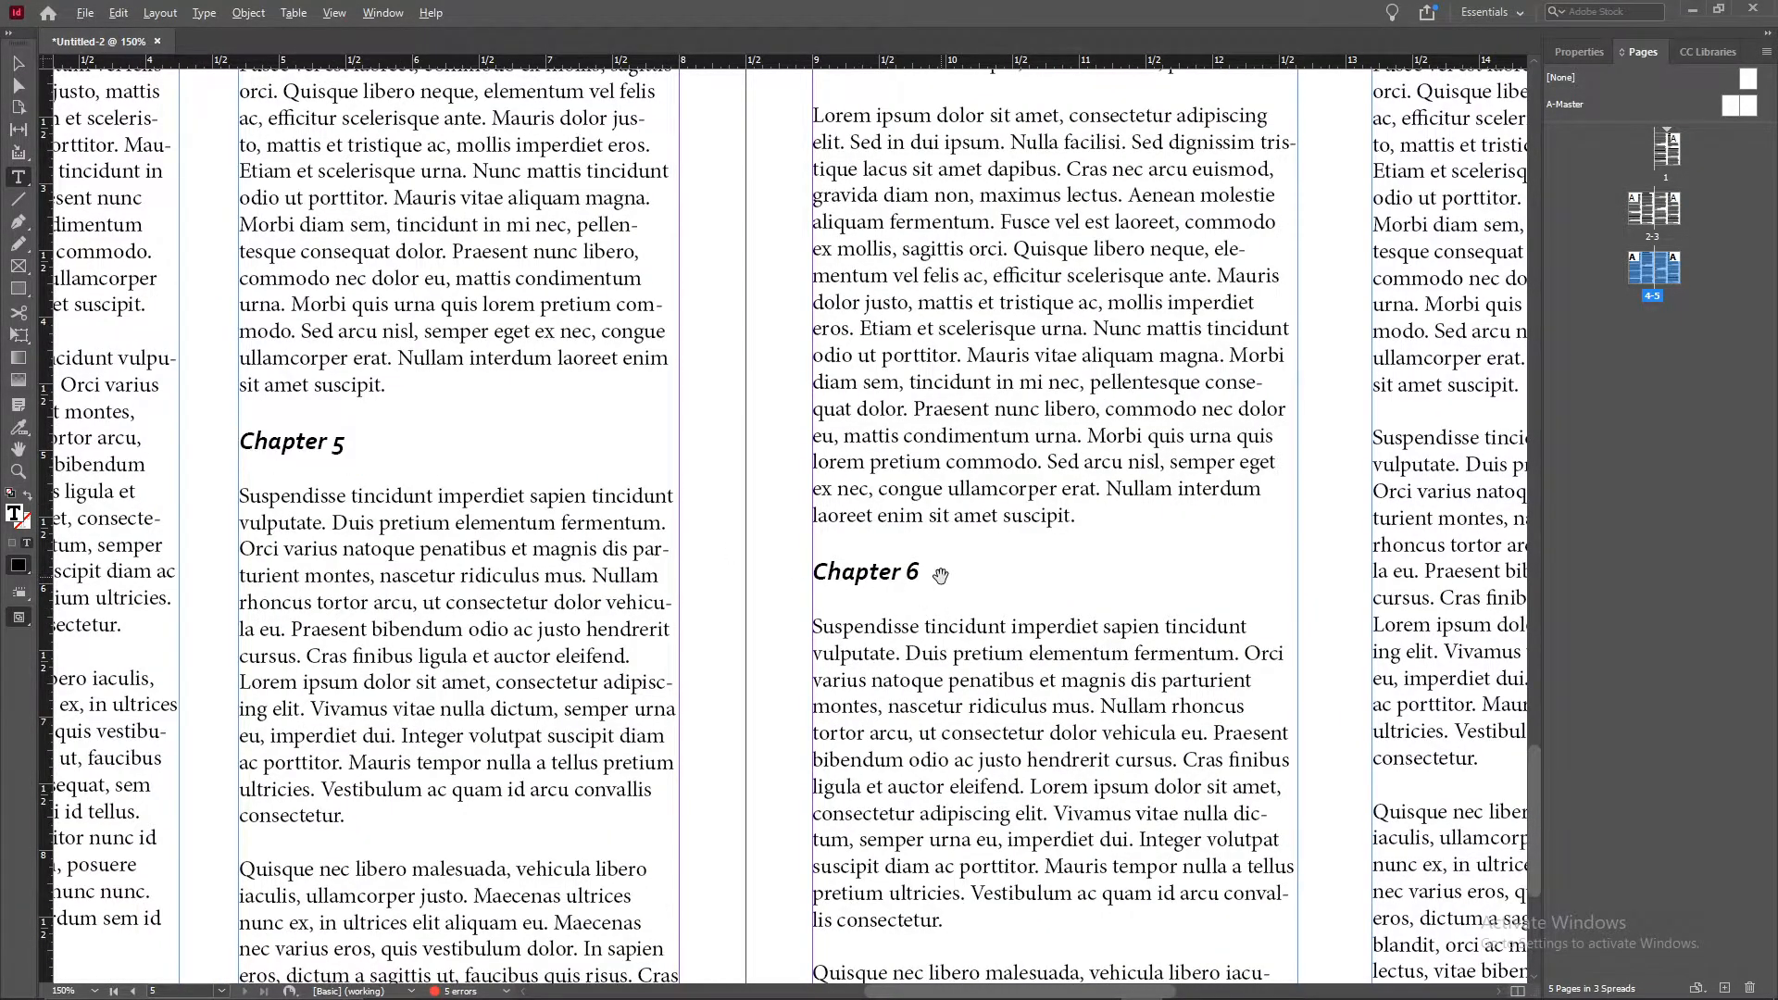